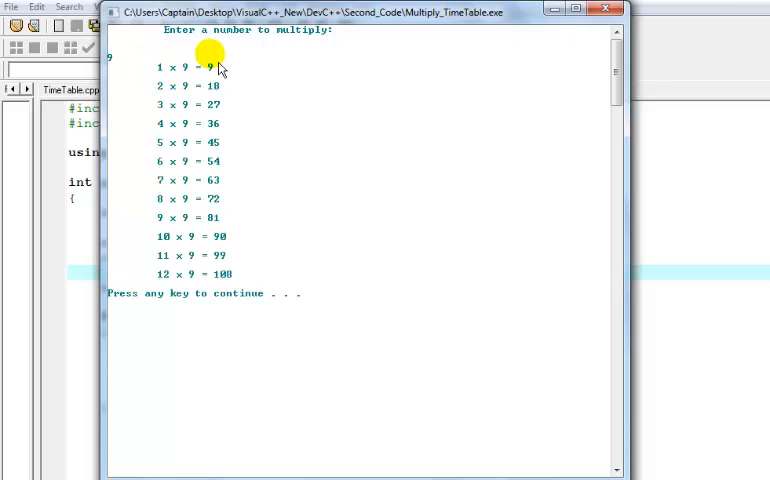
mouse_move(396, 304)
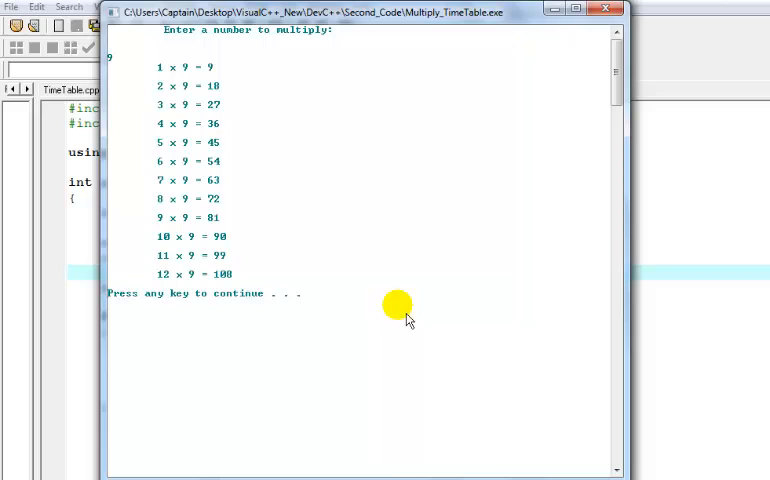
mouse_move(356, 344)
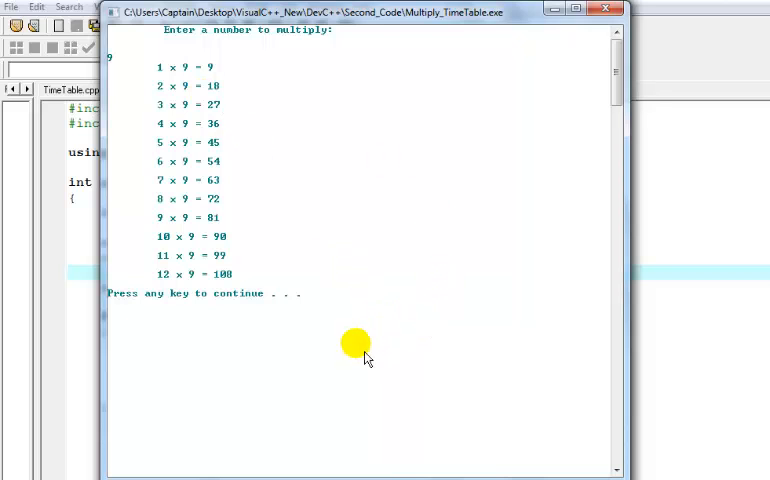
mouse_move(336, 328)
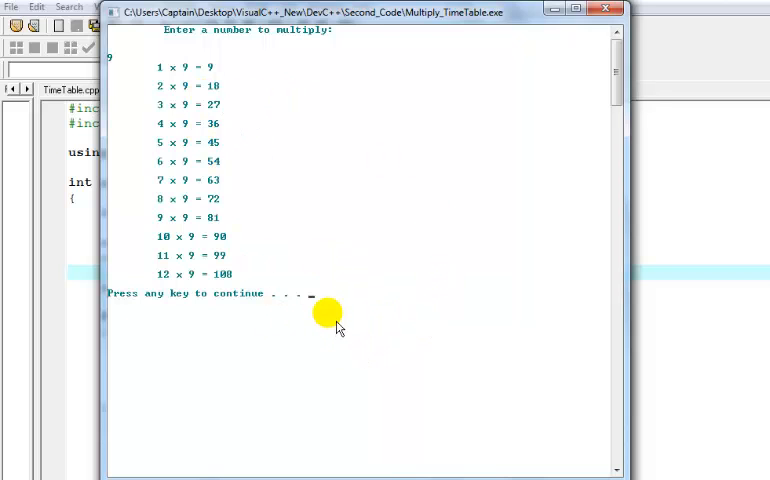
mouse_move(230, 48)
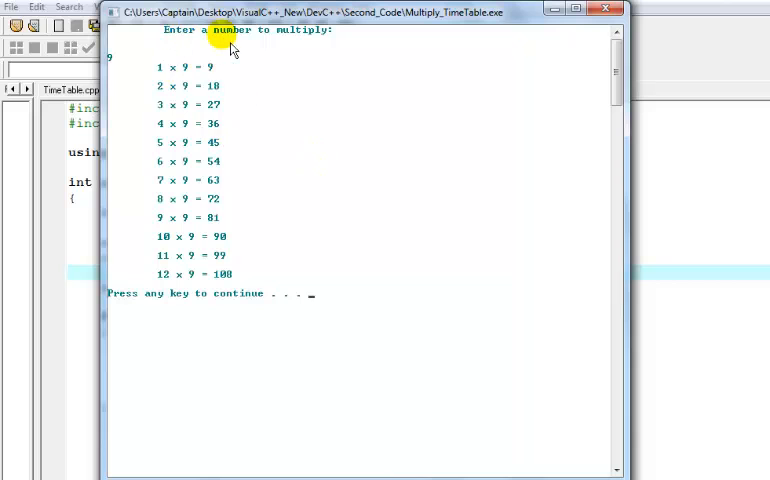
mouse_move(364, 296)
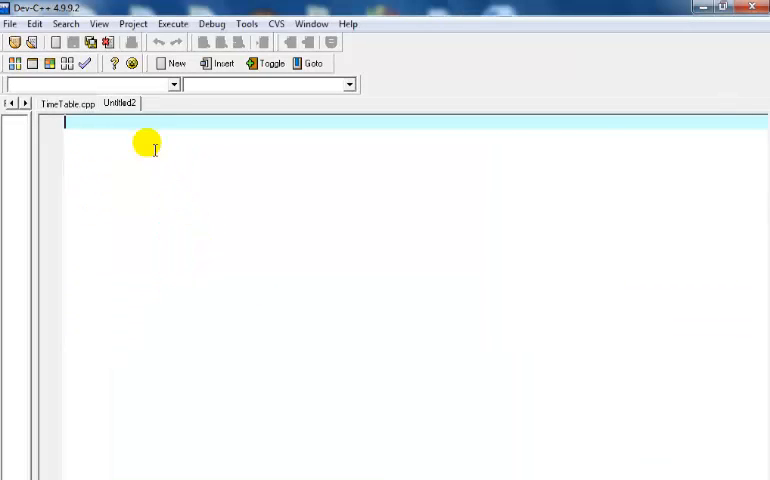
Step: Add the #include<iostream> and #include<cstdlib> lines at the top of the file
text(~i)
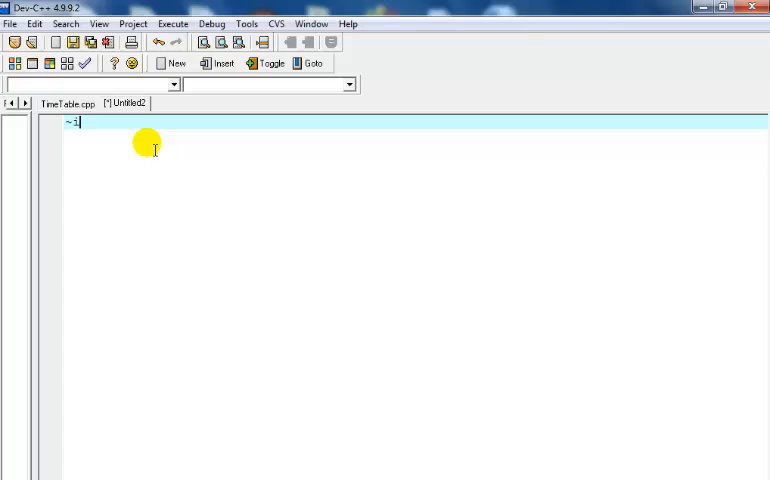
text(#include)
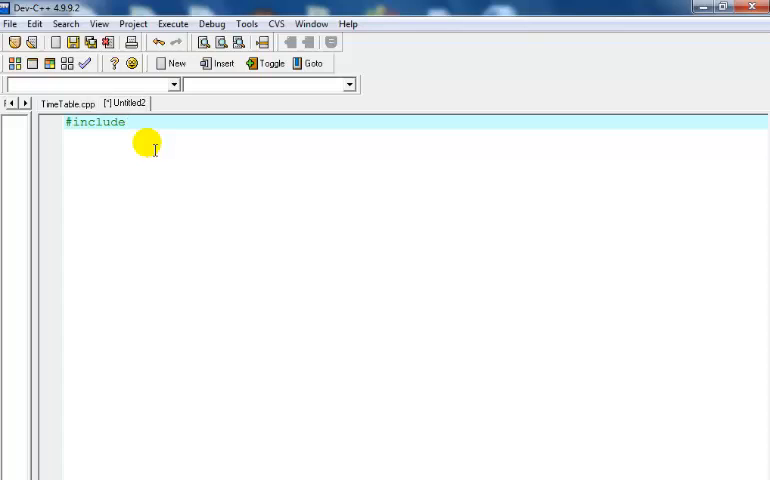
click(124, 122)
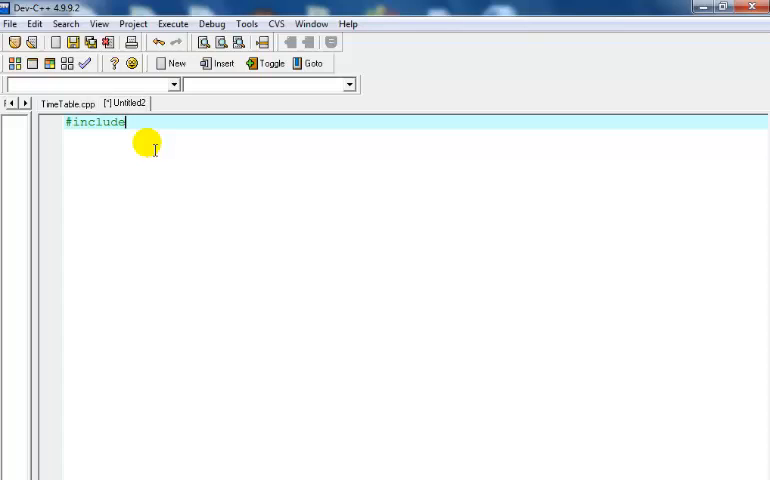
text(<iostream)
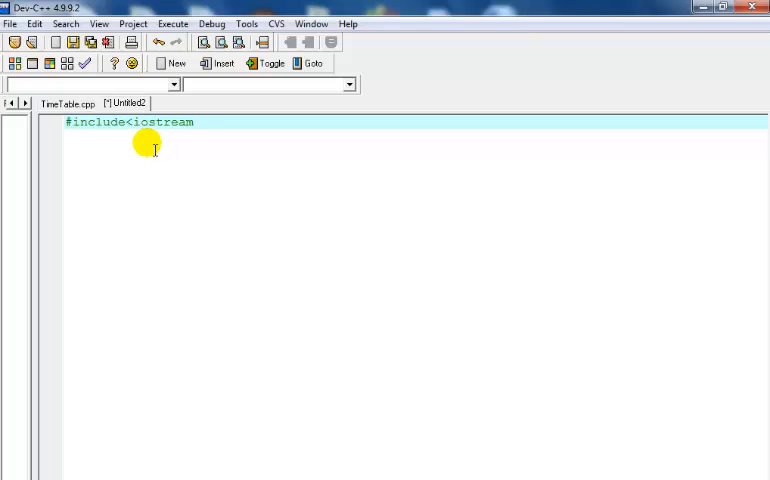
text(>)
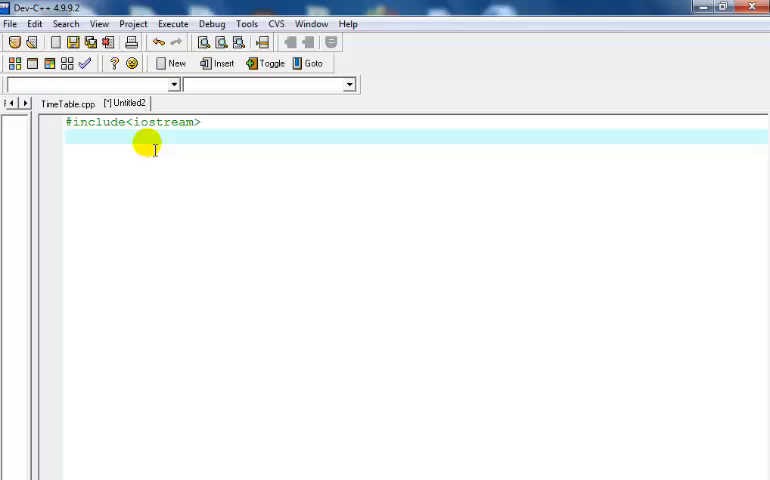
text(#i)
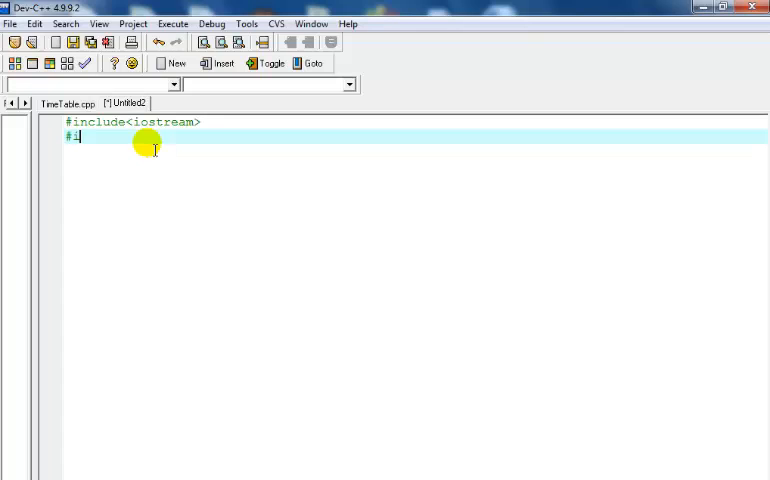
text(include)
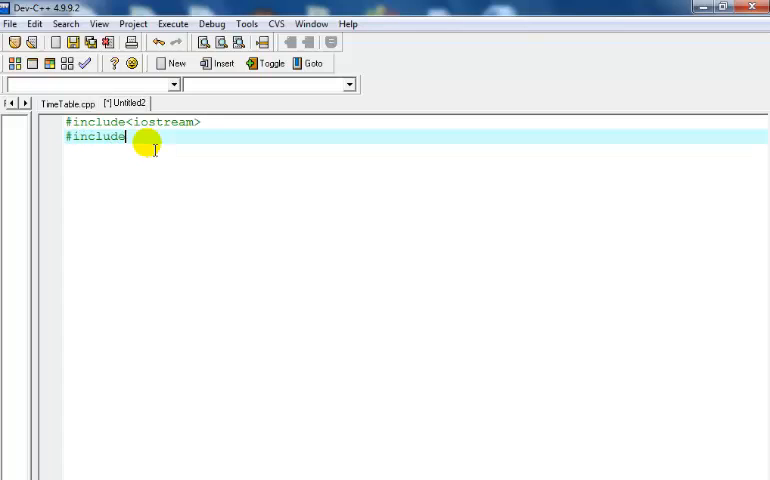
text(<)
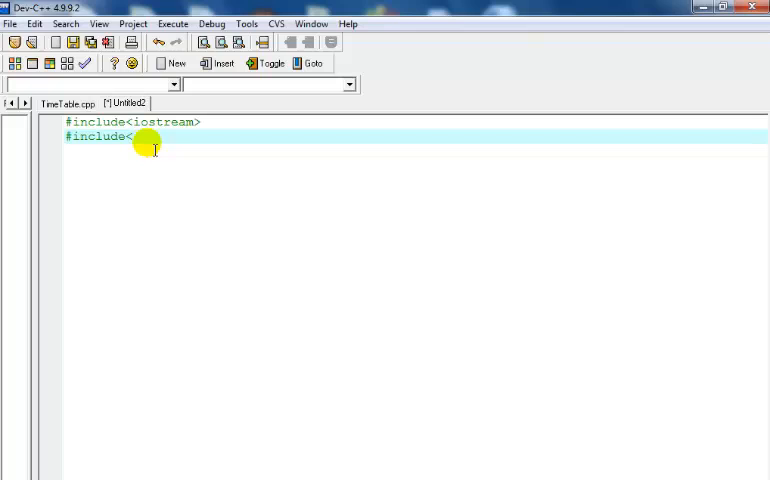
text(cstdlib>)
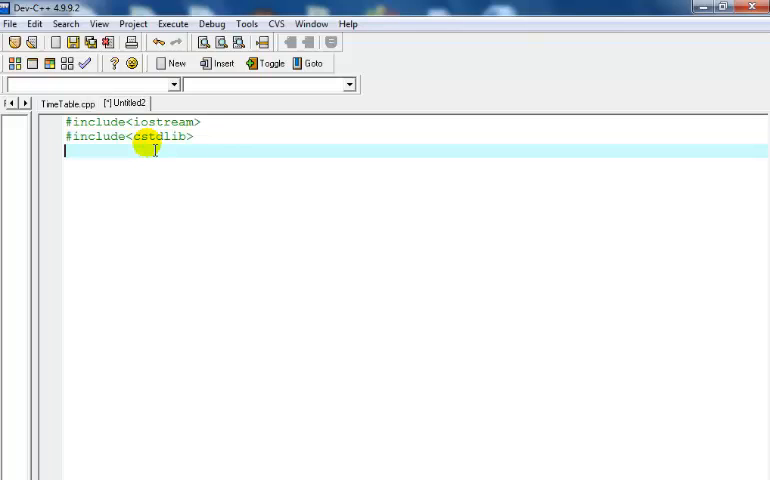
Step: Add the 'using namespace std' declaration below the includes
text(using)
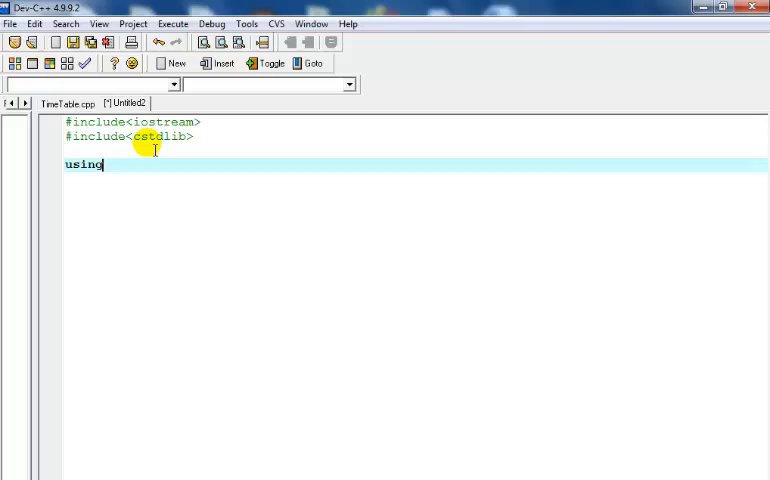
text(nm)
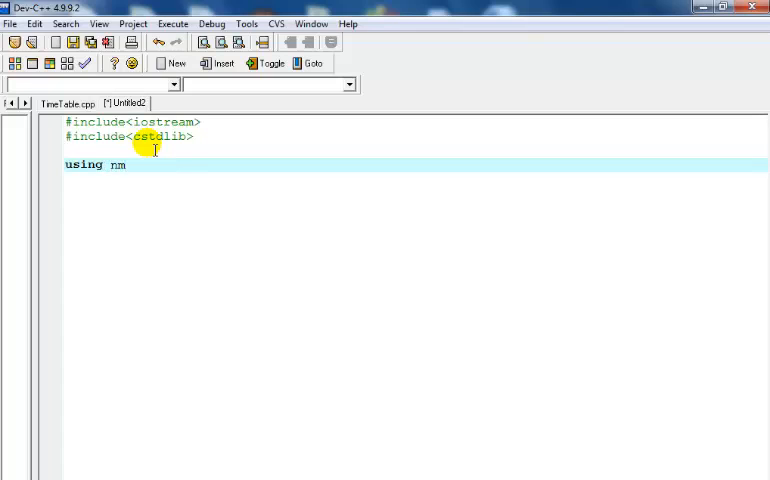
text(amespace std;)
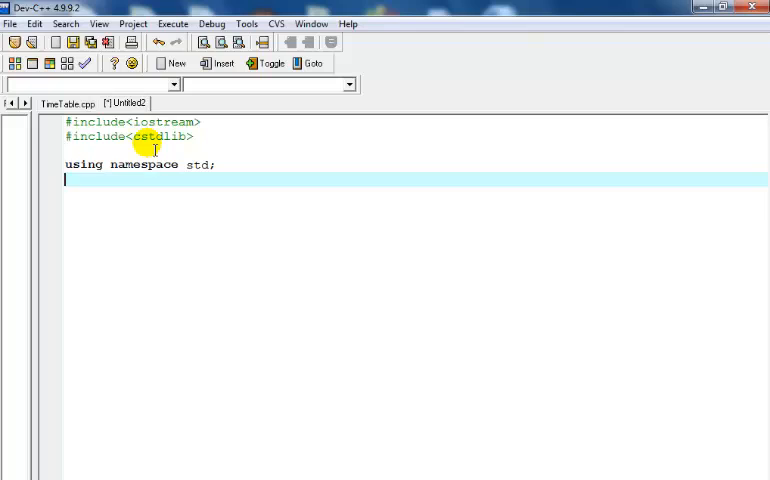
Step: Write int main() with its brace and declare int i, j; inside it
text(i)
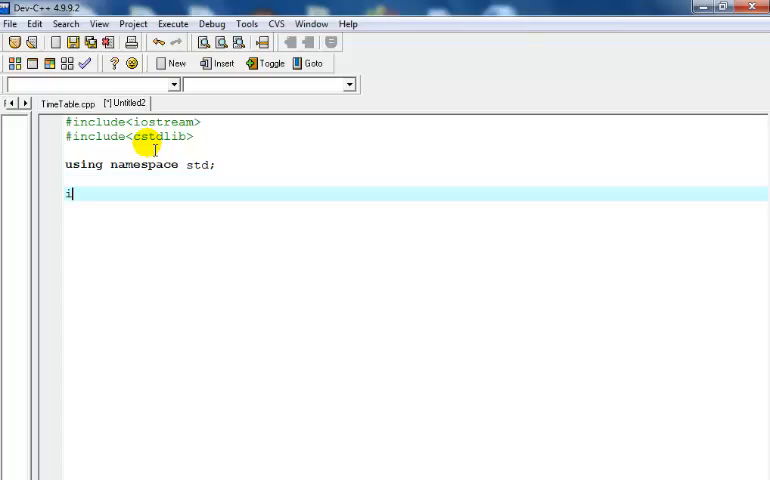
text(nt main)
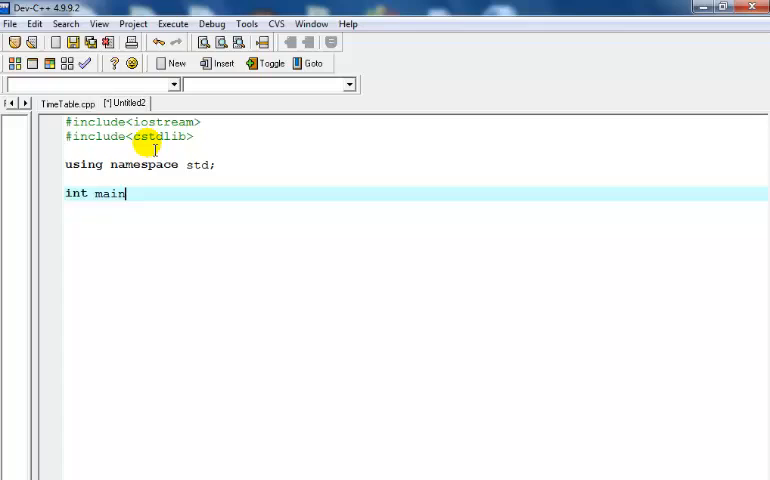
text(())
text({)
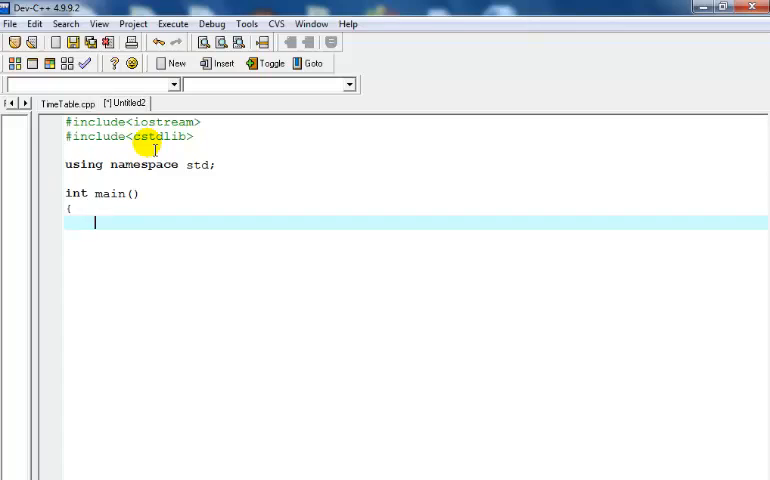
text(int i)
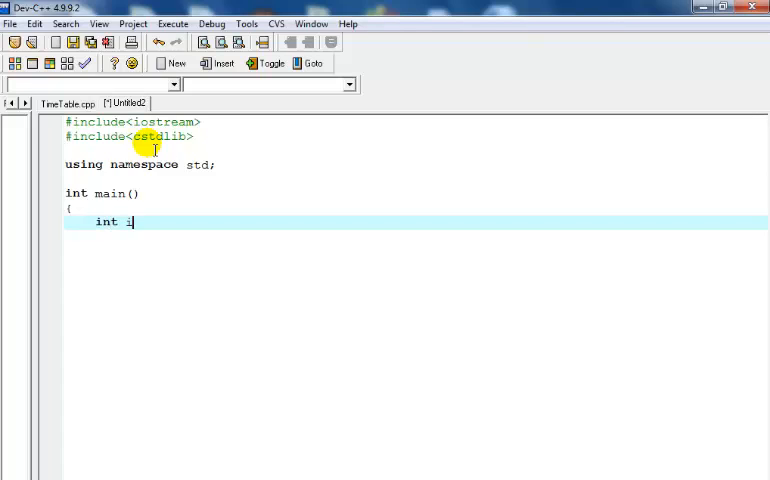
text(,)
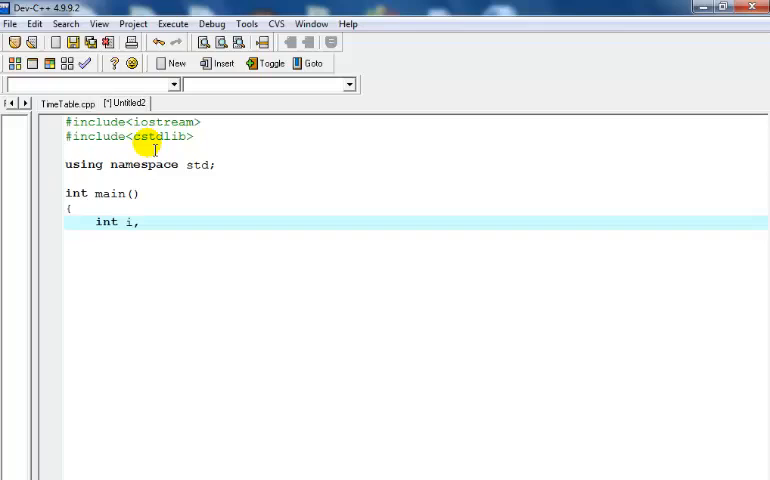
text(j;)
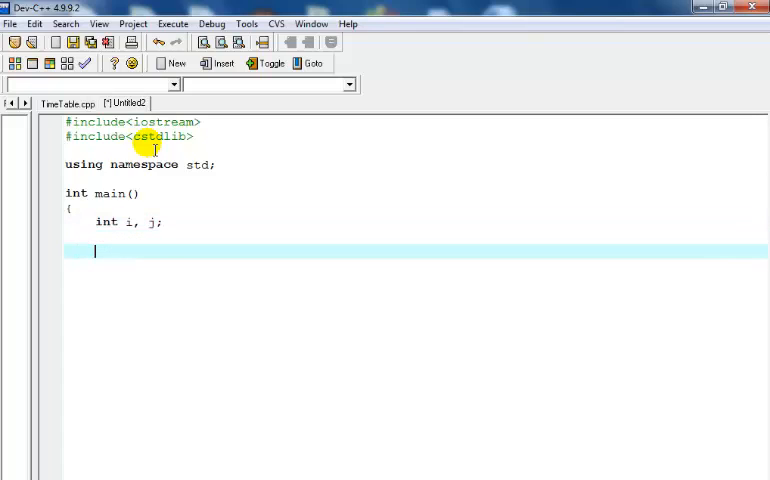
Step: Set the console colour with system("color f3"); inside main
text(system)
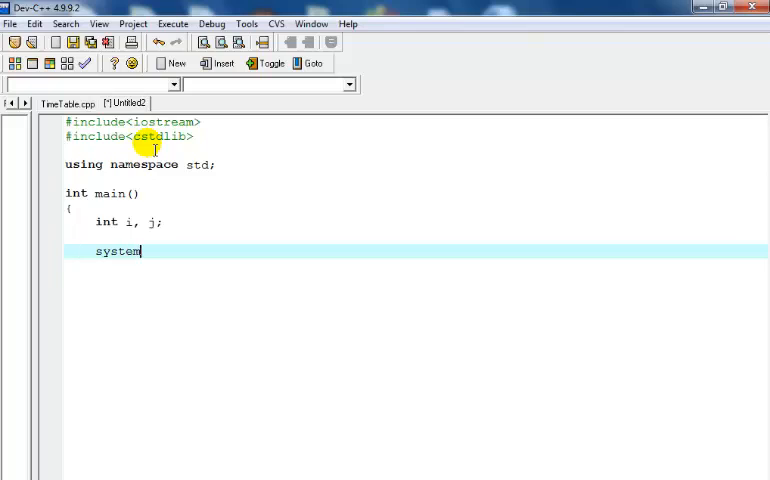
text((")
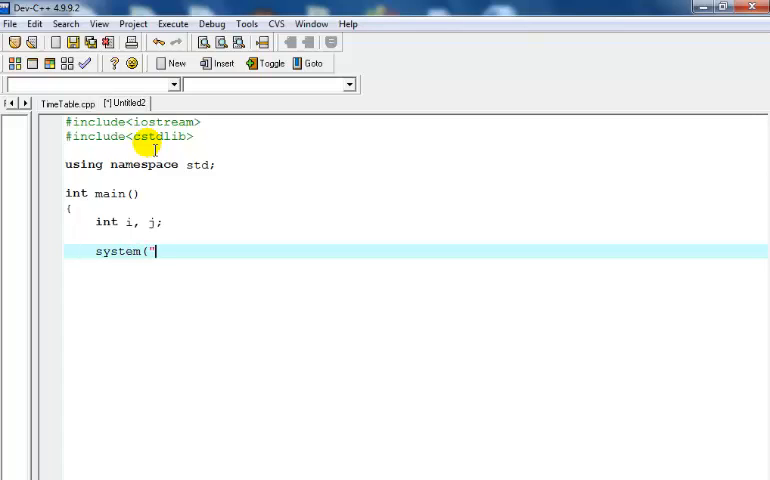
text(colo)
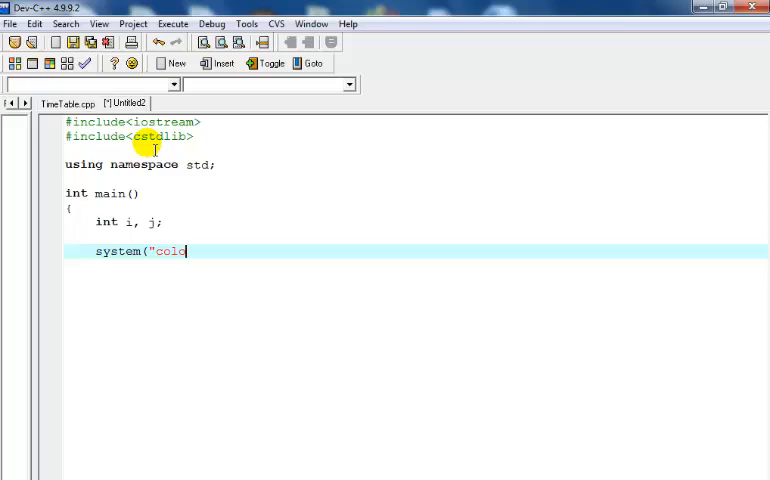
text(r)
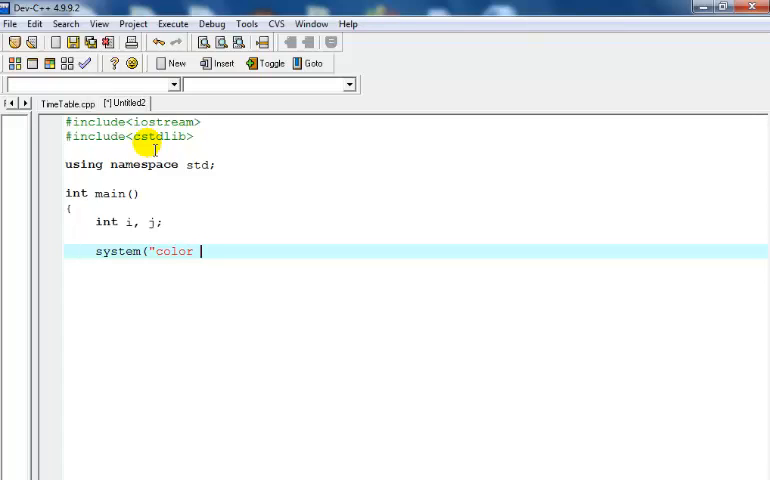
text(f)
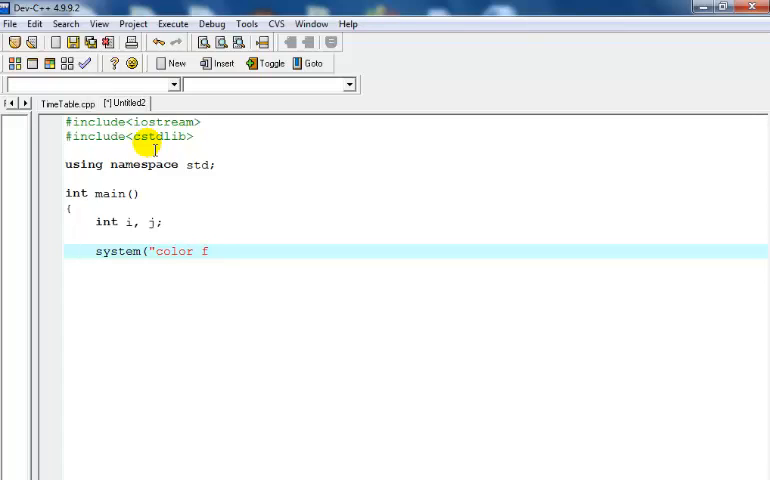
text(3)
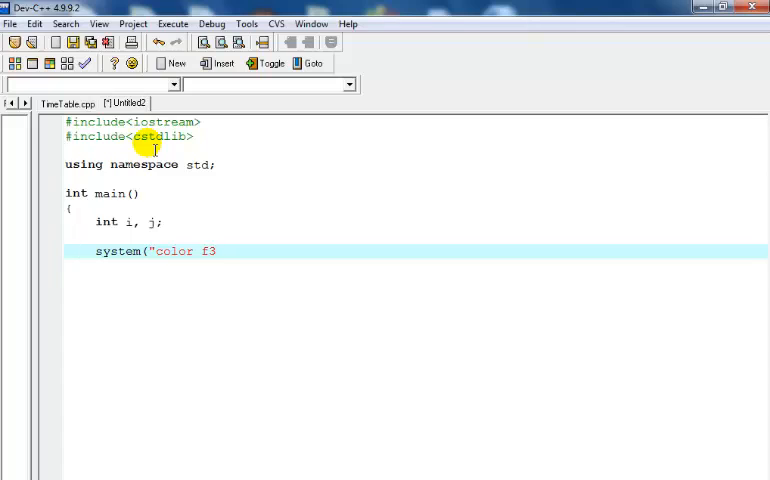
text(")
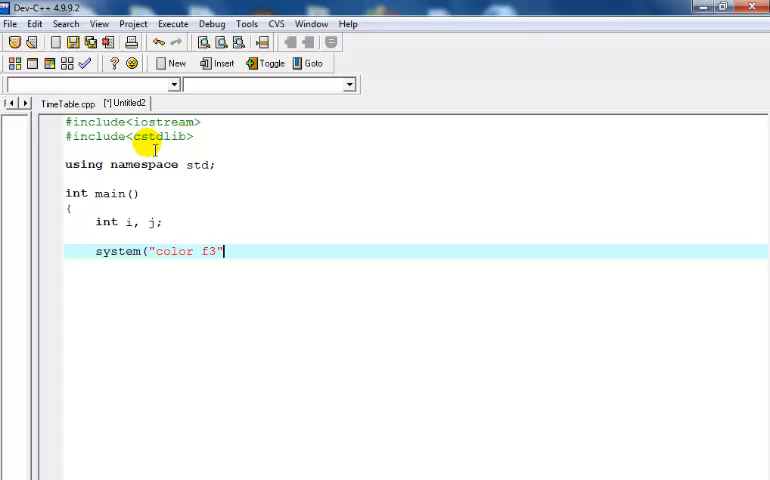
text();)
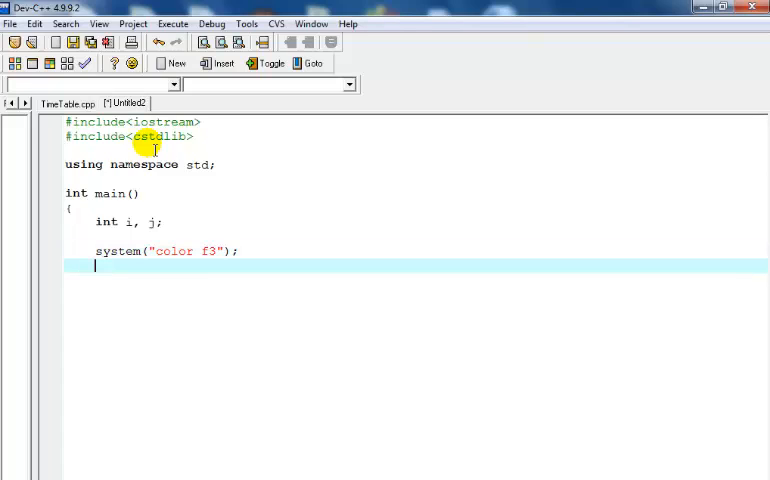
Step: Print the tabbed prompt "Enter a number to multiply: \n" followed by two endl
text(co)
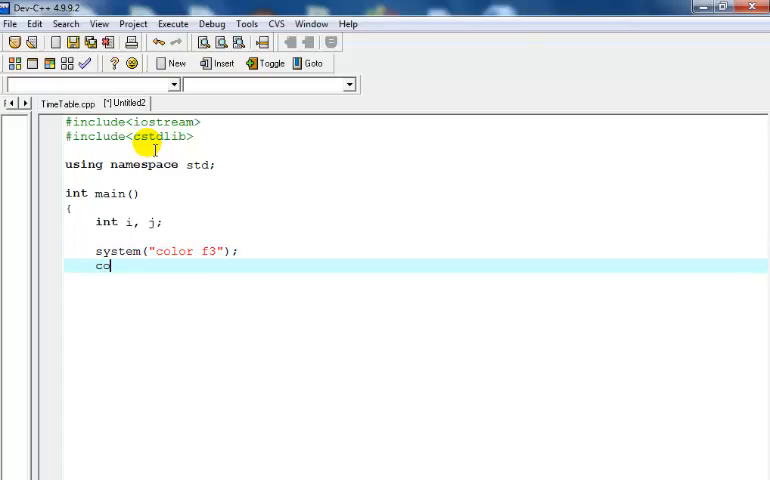
text(out<<")
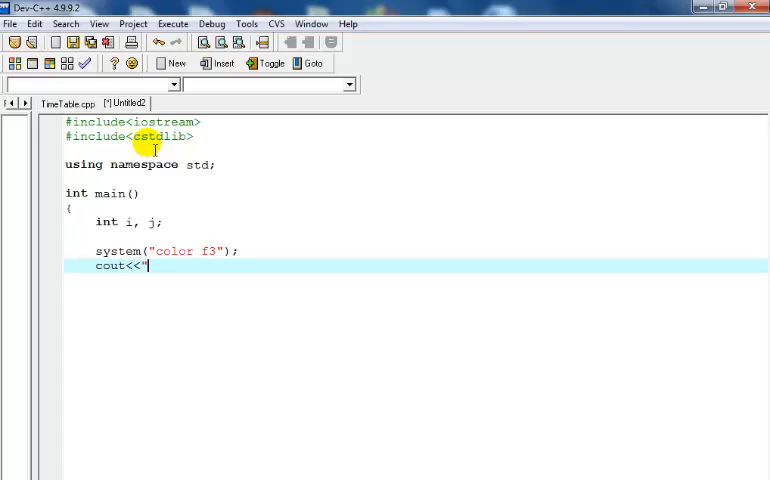
text(\t)
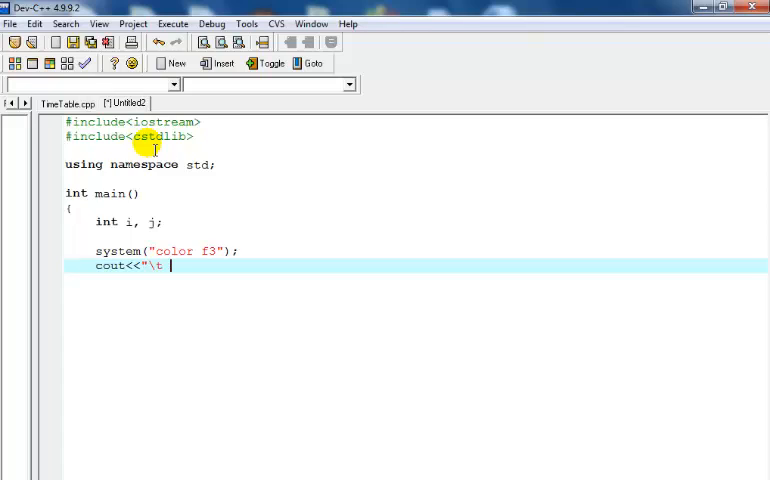
text(Enter)
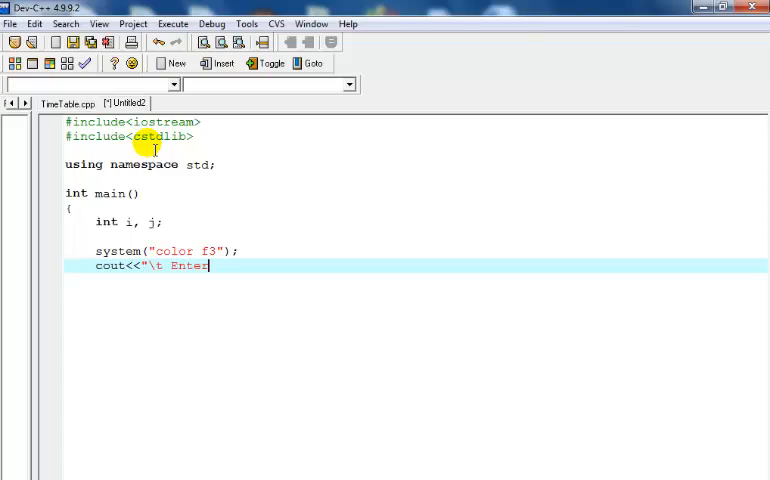
text(a number)
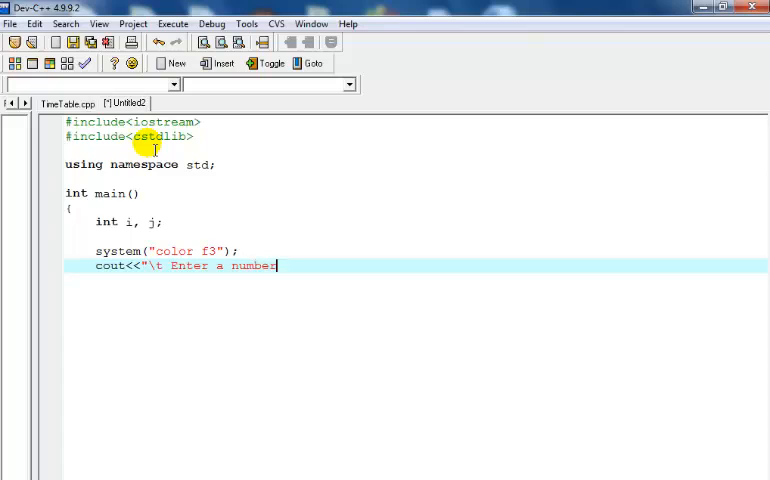
text(to mul)
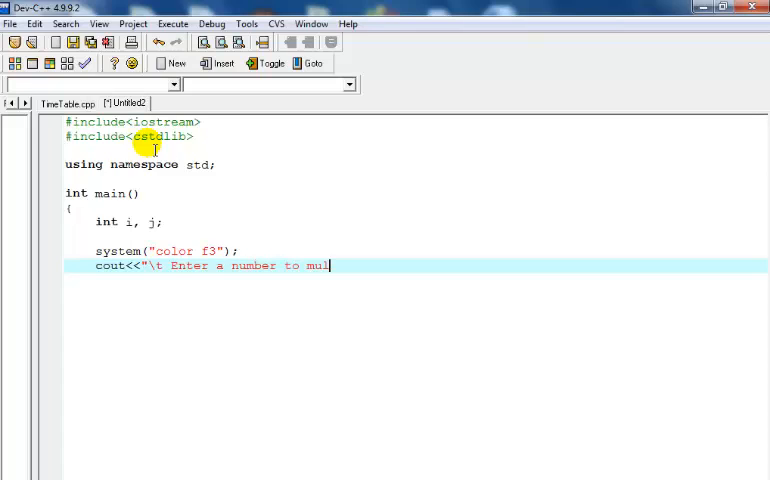
text(tiply)
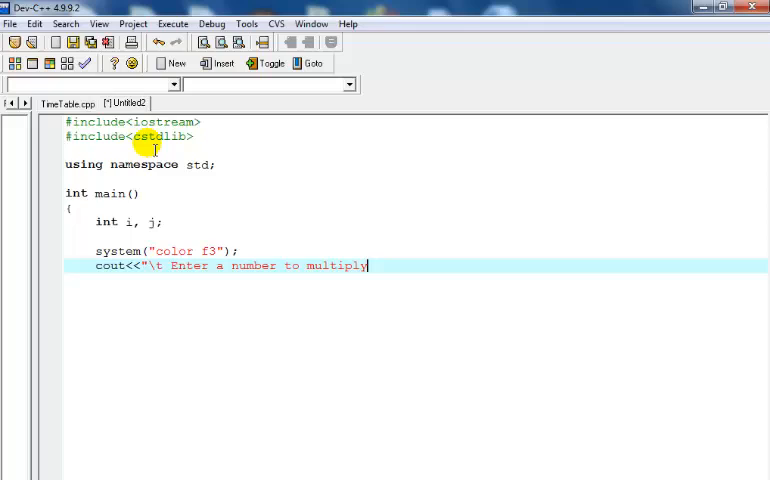
text(:)
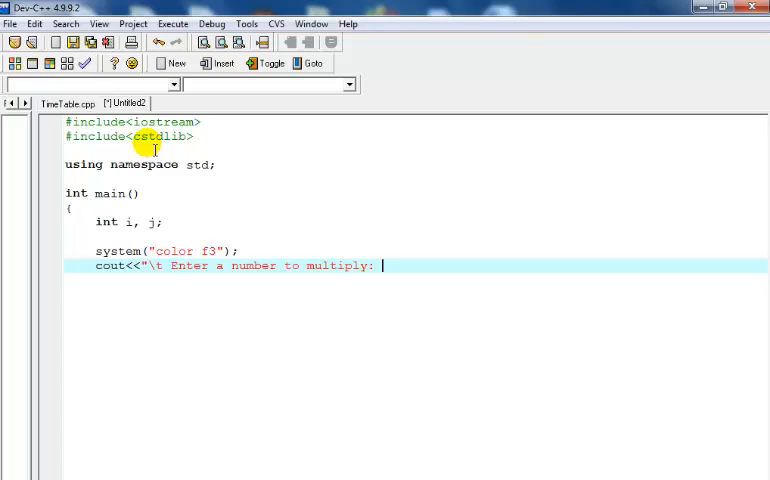
text(\)
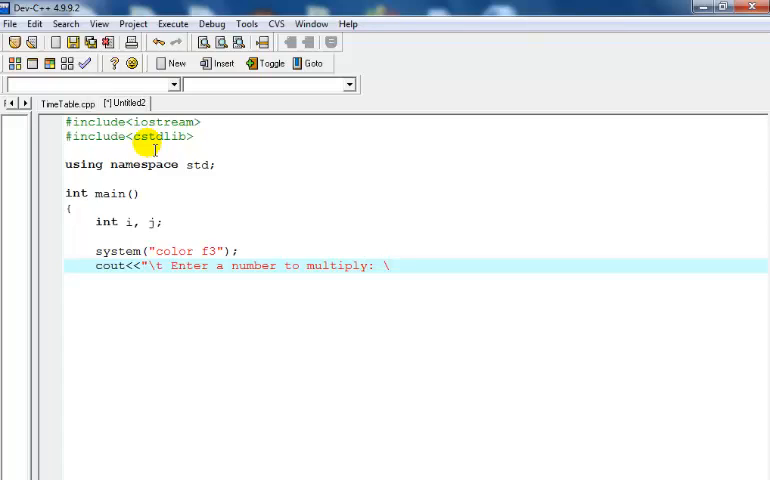
text(n)
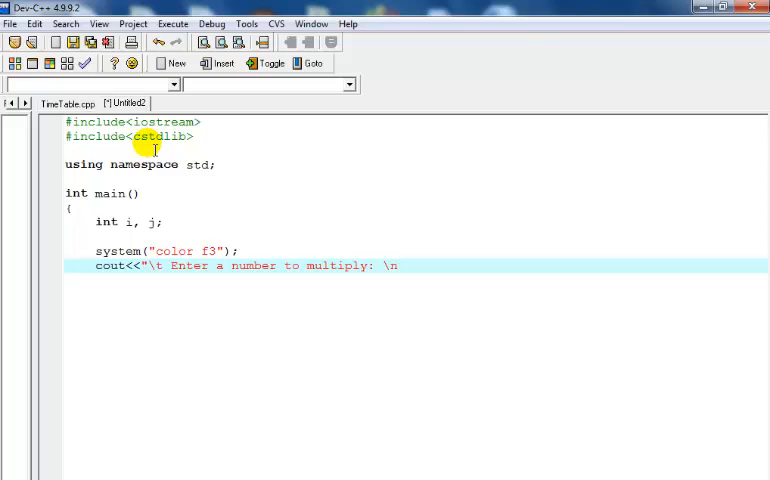
text(<)
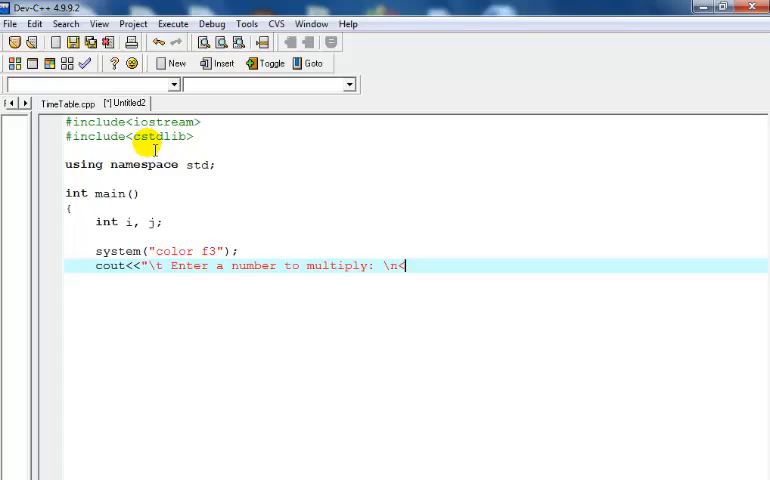
text(<endl<<end)
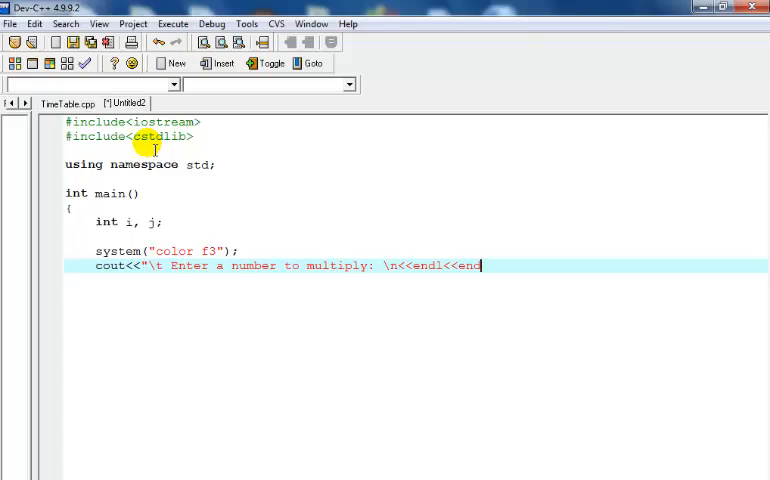
text(;)
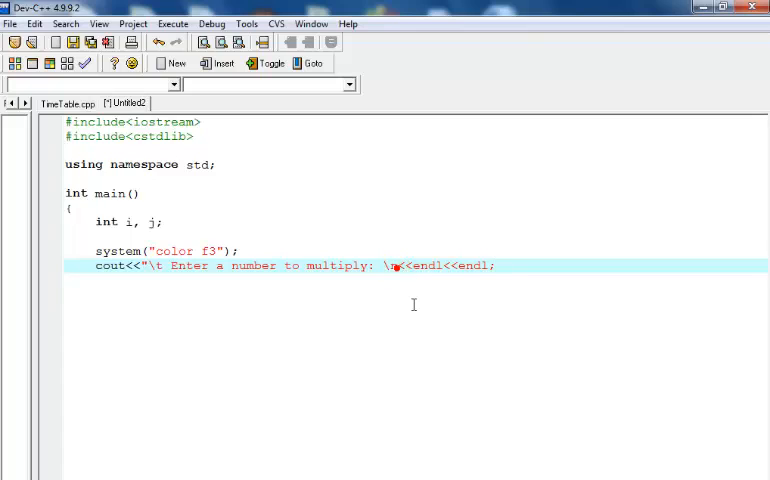
text(\n)
text(cin)
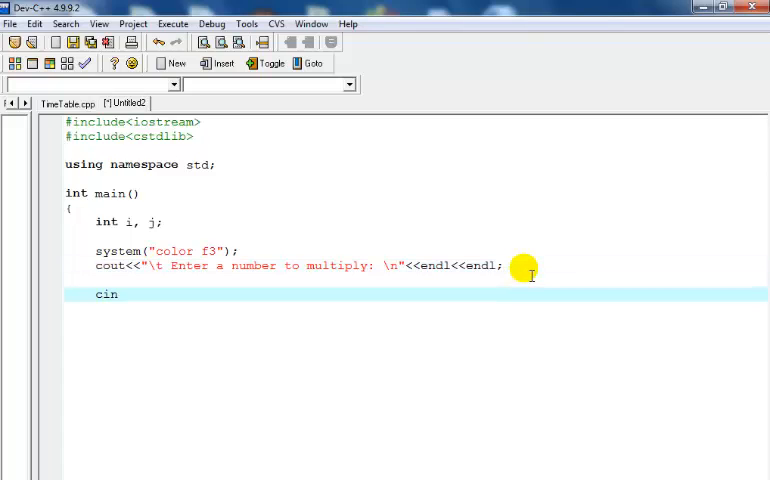
Step: Read the entered number into j with cin>>j;
text(>>)
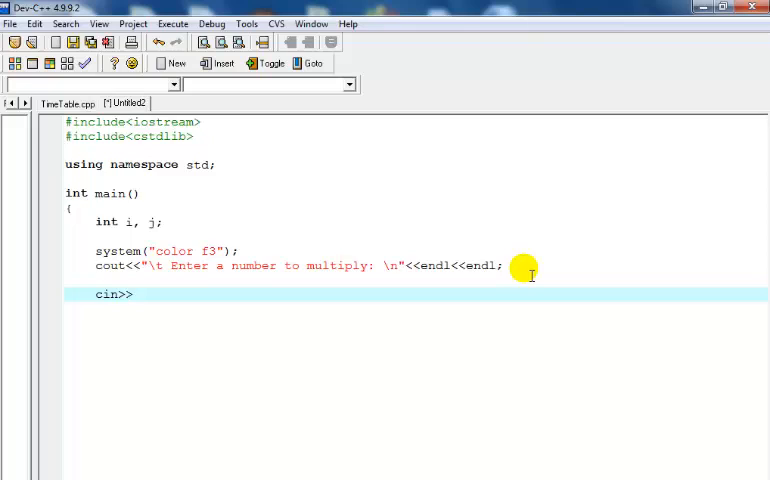
text(j)
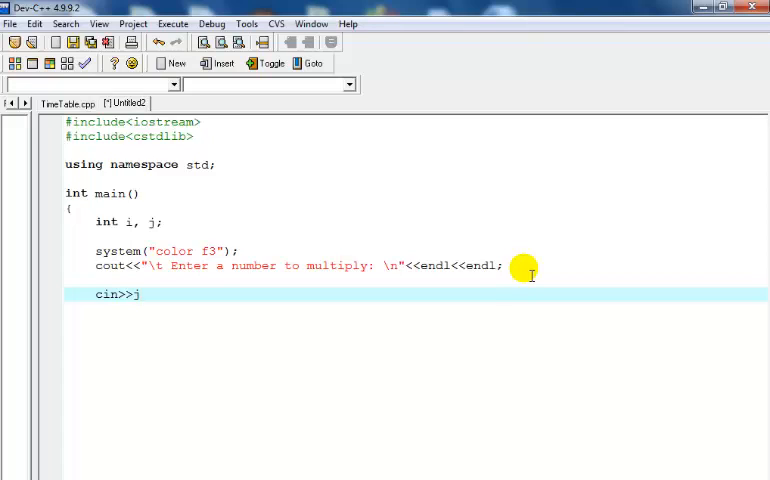
text(;)
text(for)
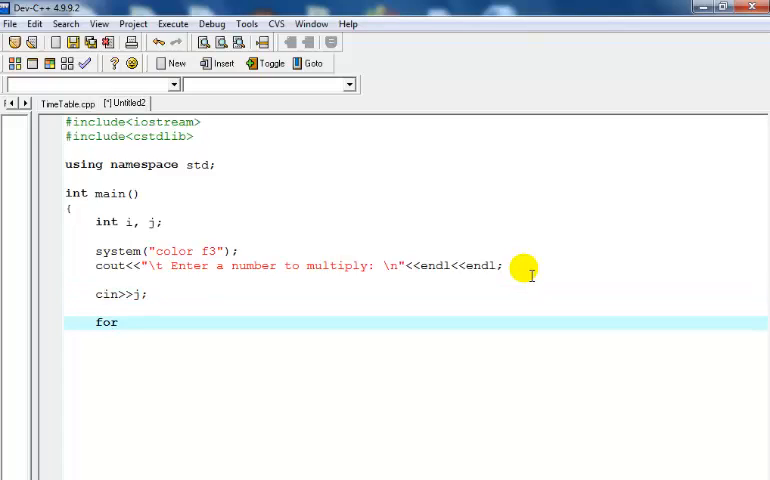
Step: Write the loop header for(i = 1; i < 13; i++), correcting the <=12 condition to < 13
text(()
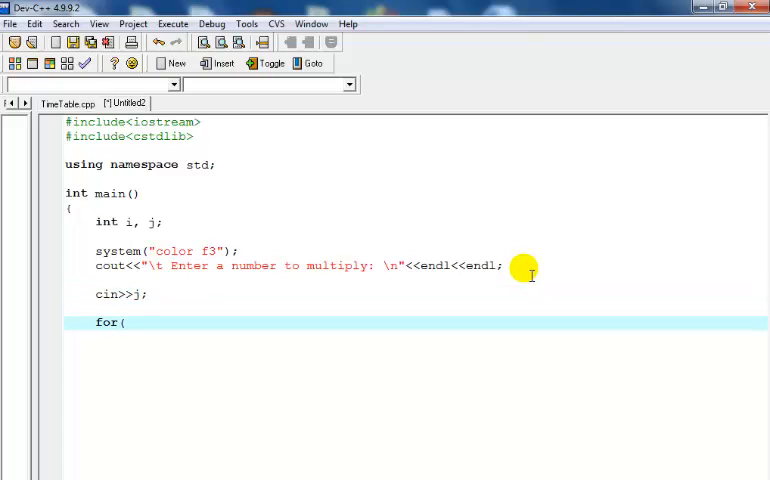
text(i)
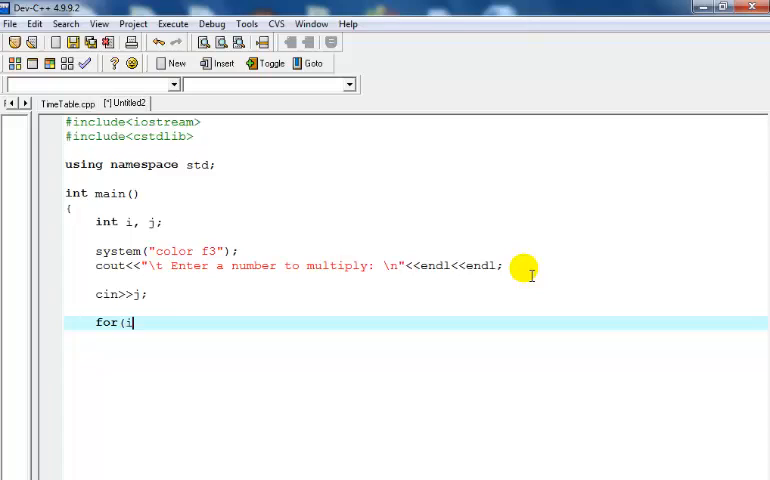
text(= 1;)
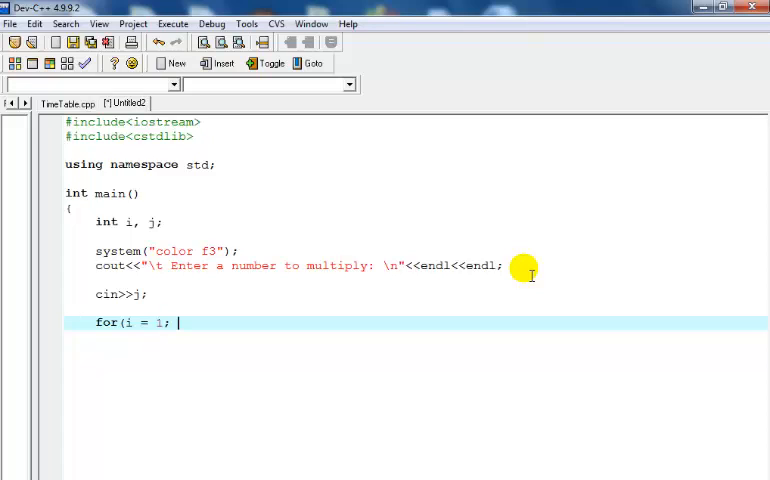
text(i)
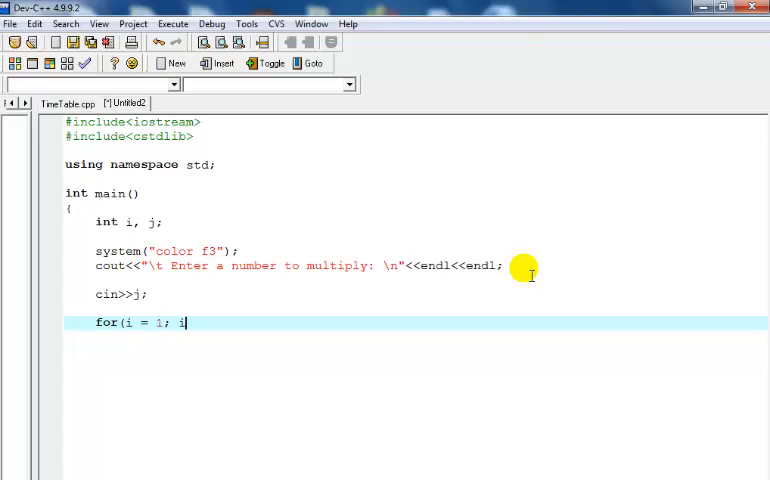
text(<)
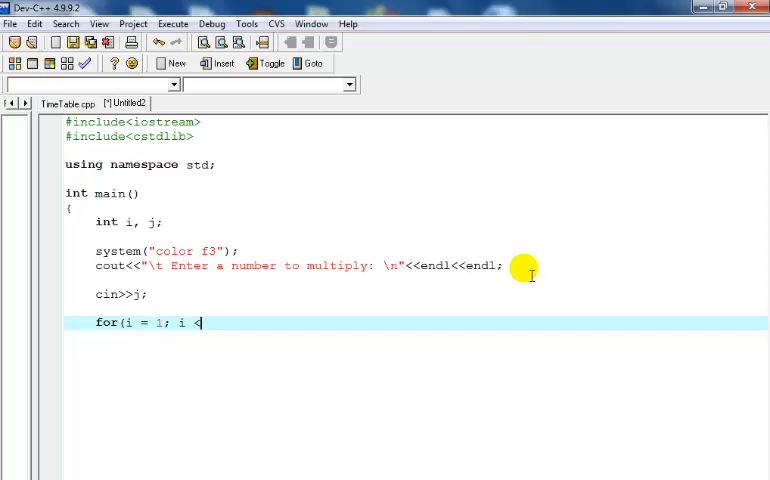
text(=)
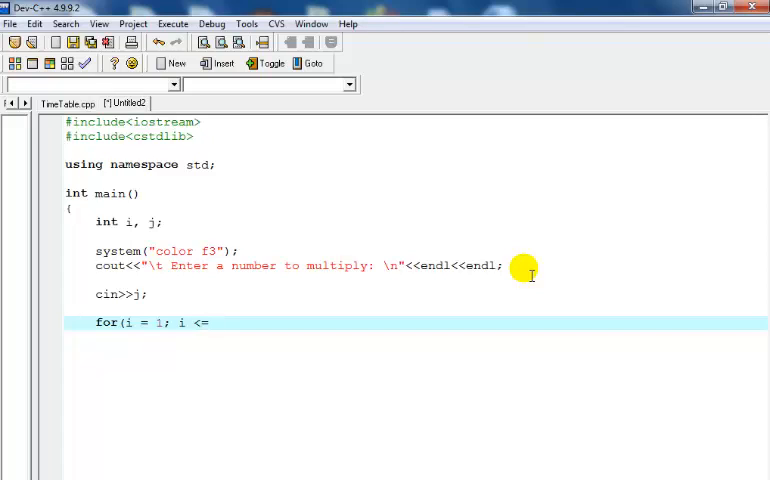
text(12)
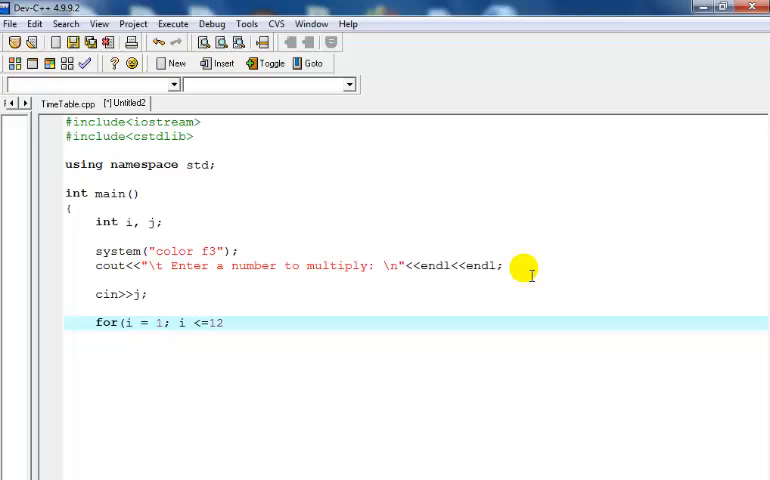
key(Backspace)
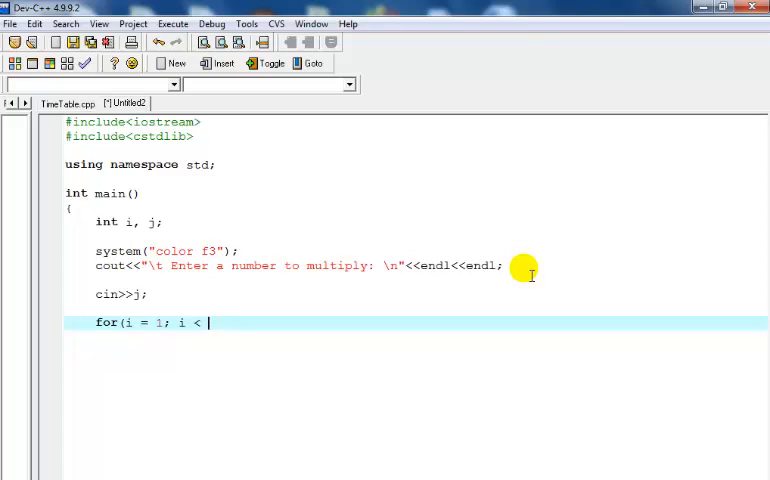
text(13;)
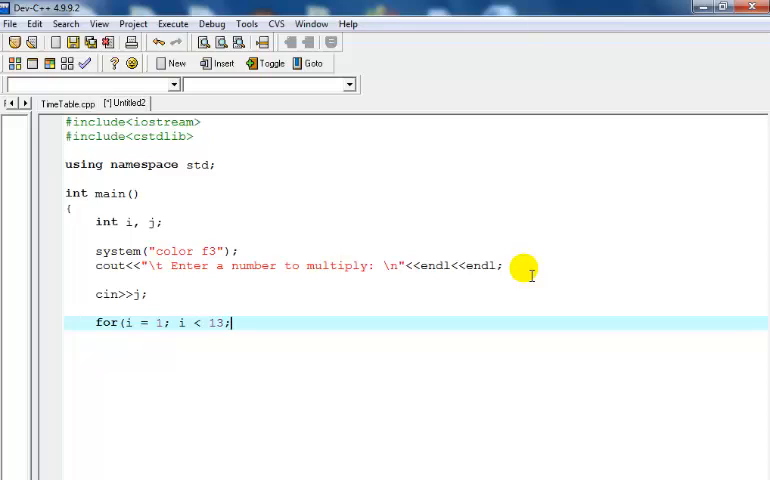
text(i)
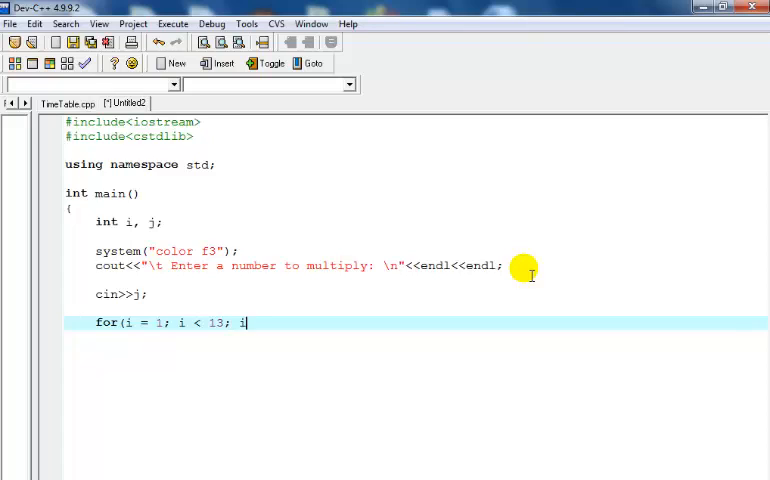
text(++))
text({)
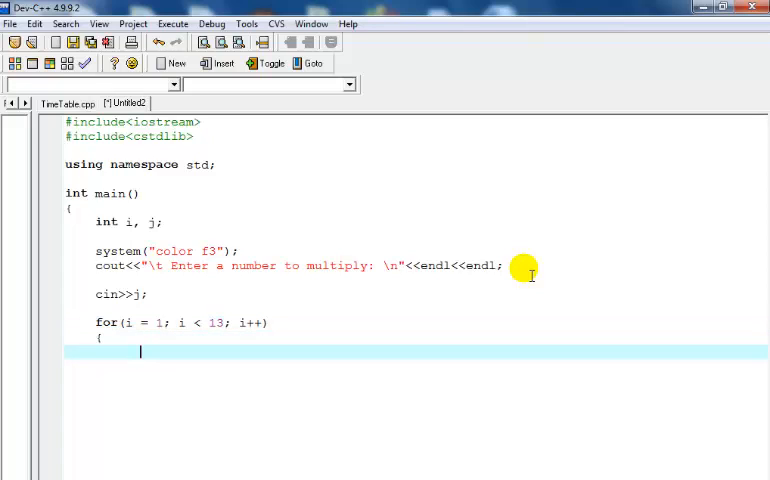
Step: Start the loop's cout printing a tab, i, " x " and j
text(cout)
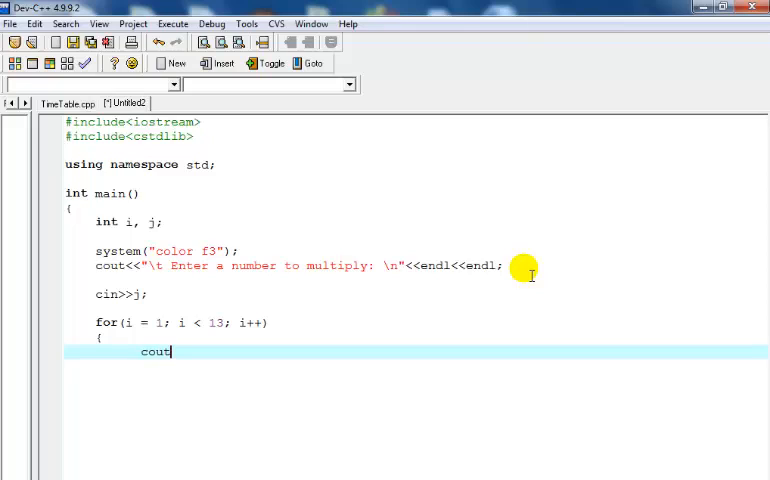
text(<<)
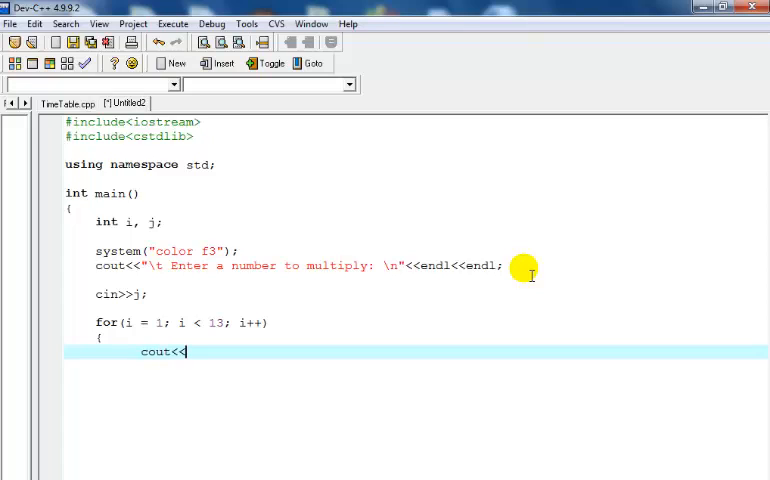
text(")
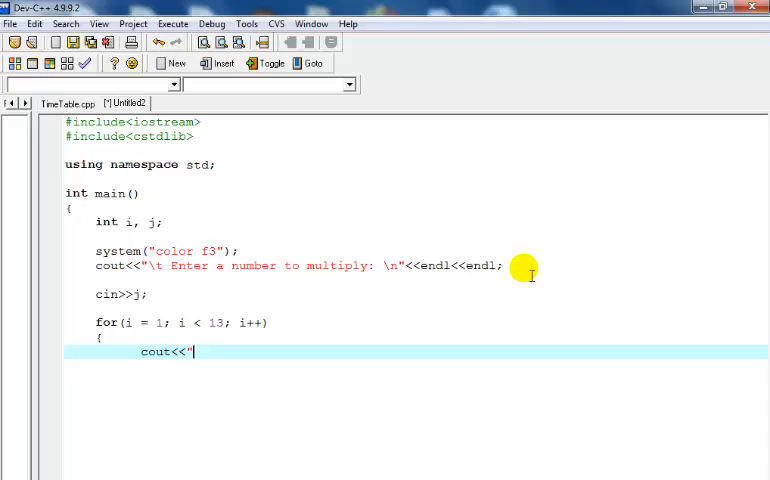
text(\t)
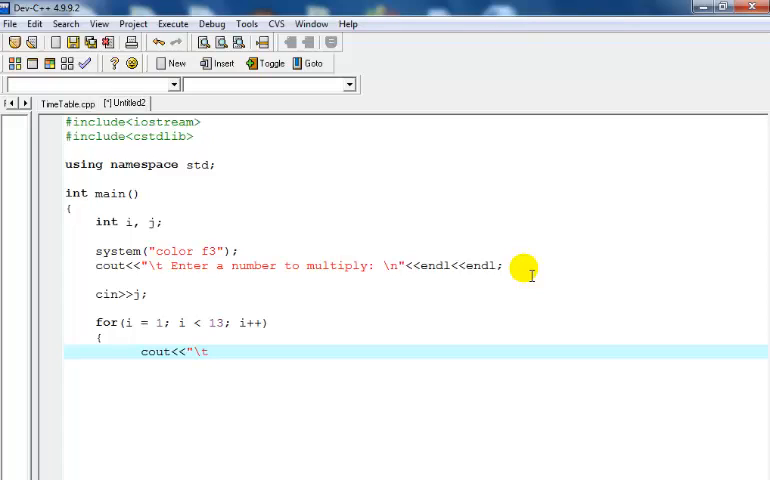
text(")
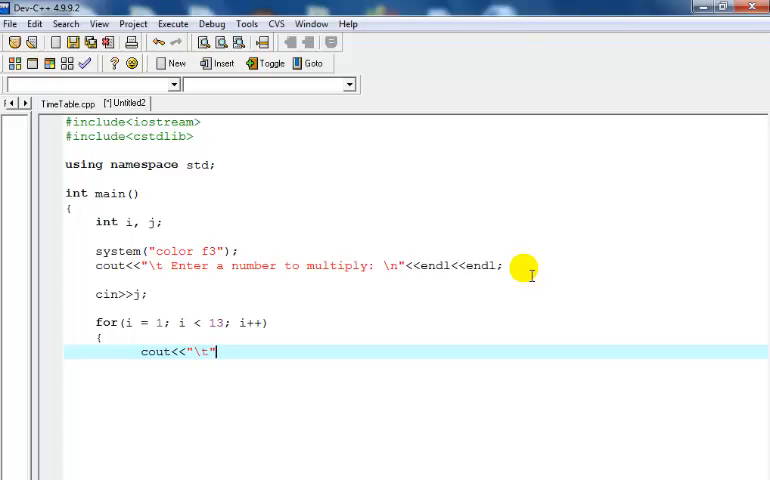
text(<<)
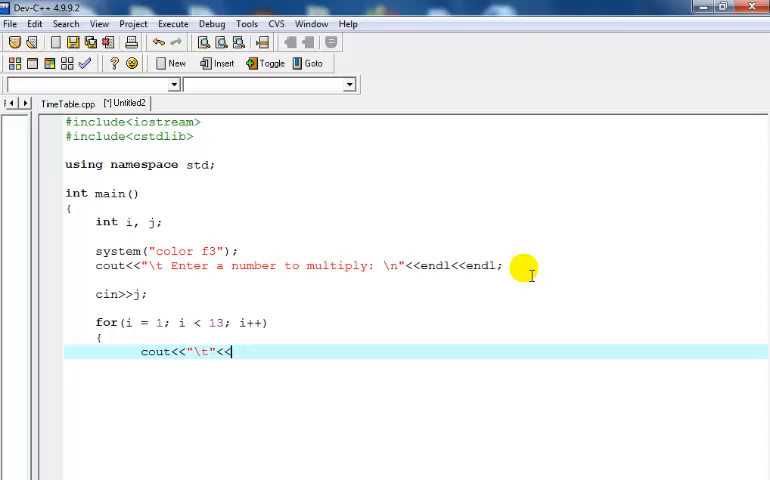
text(i <<)
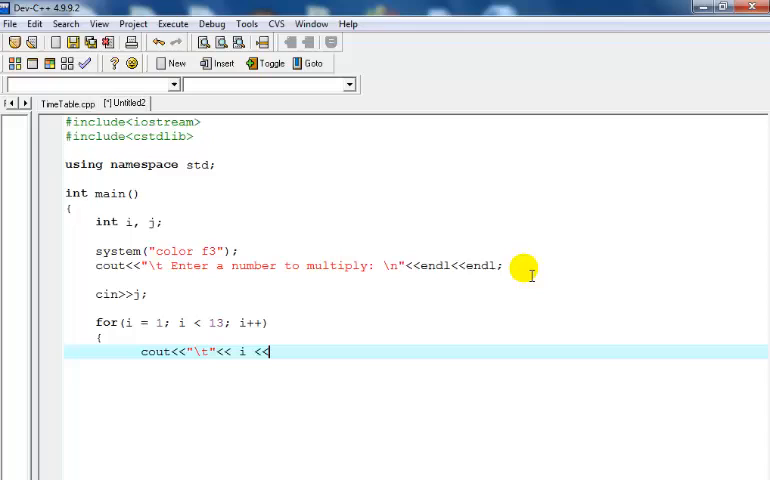
text(")
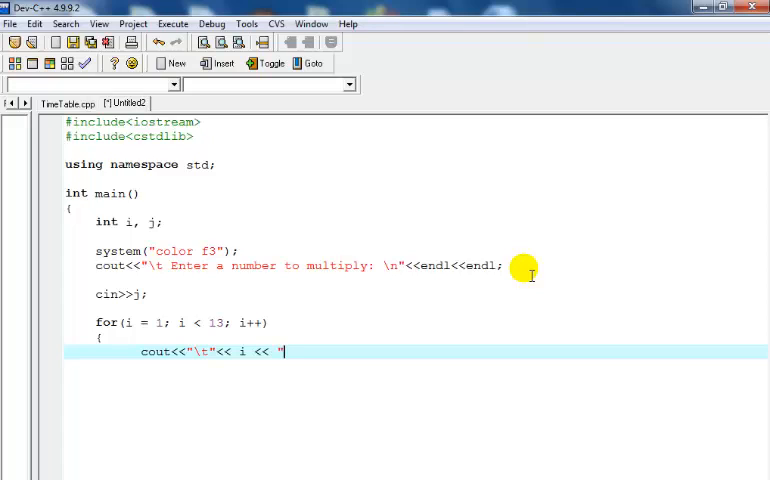
text(x)
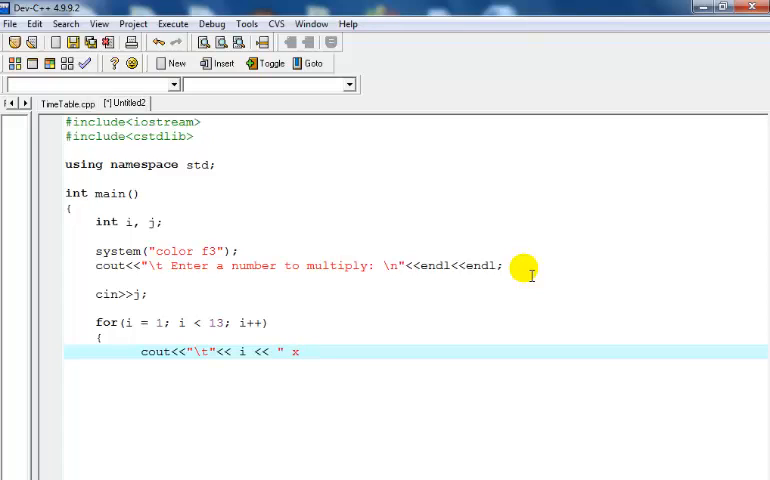
text(")
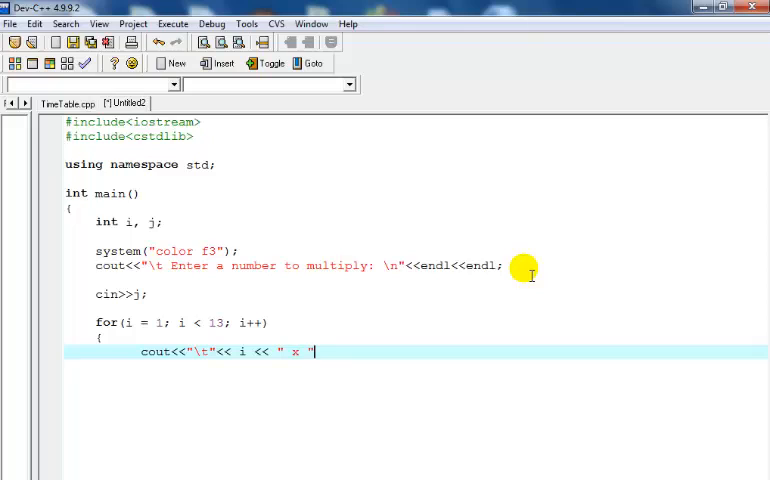
text(<<)
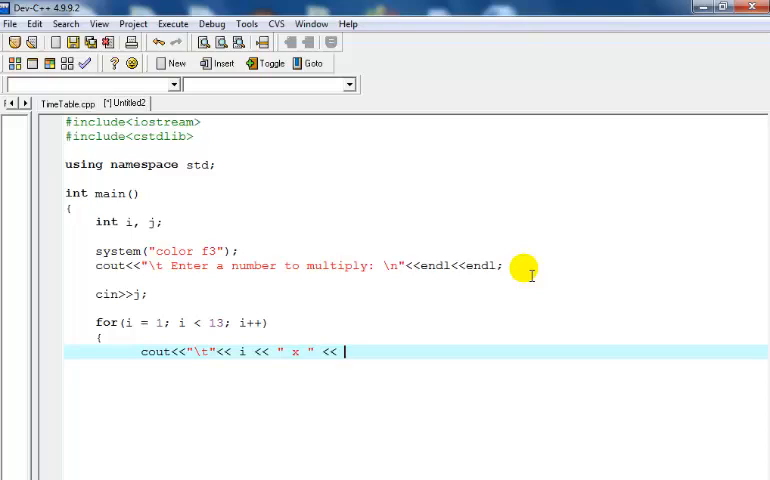
text(j)
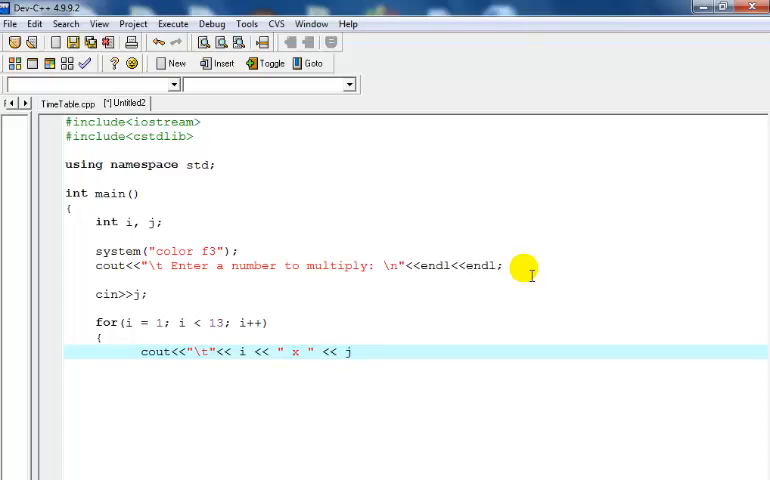
Step: Finish the line with " = " and i * j, ending with <<endl<<endl;
text(<<)
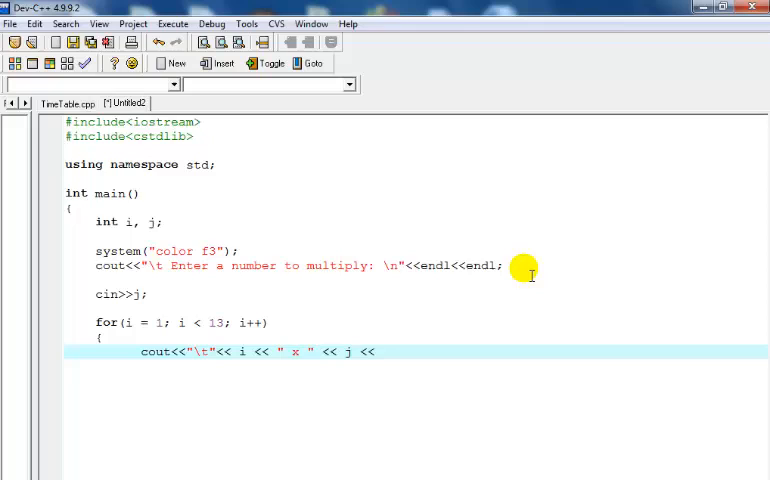
text(")
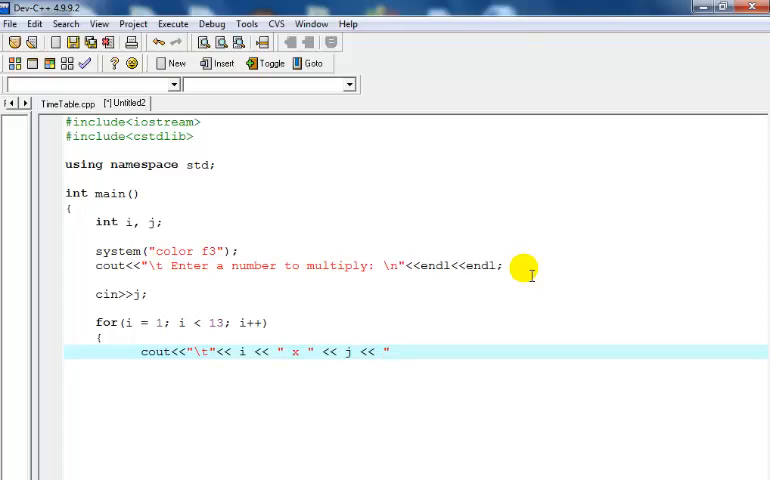
text(= 2)
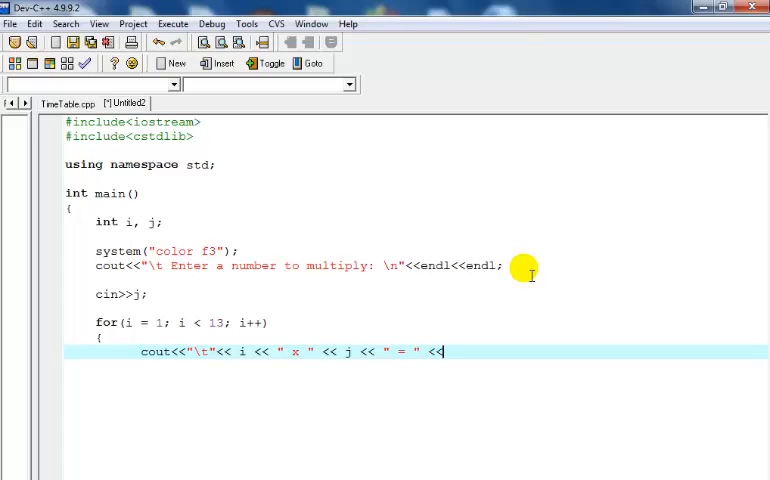
text(i)
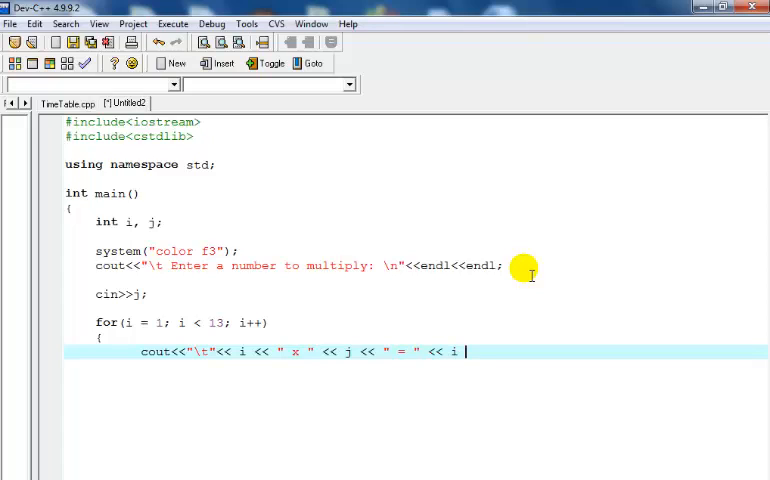
text(* j <<)
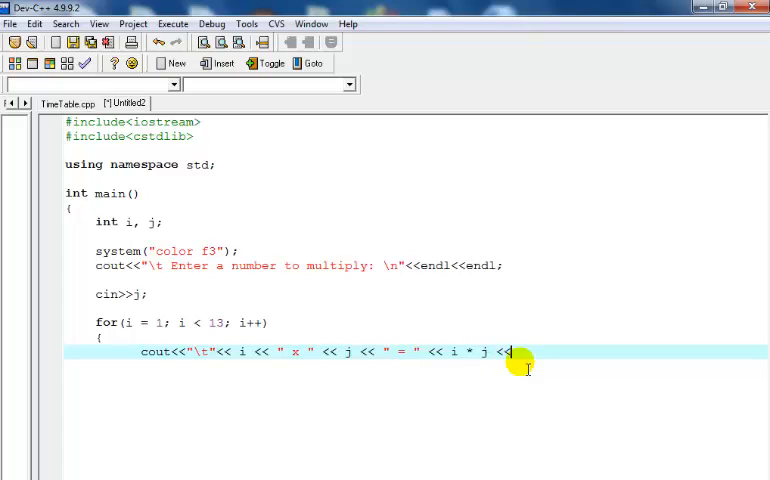
text(endl)
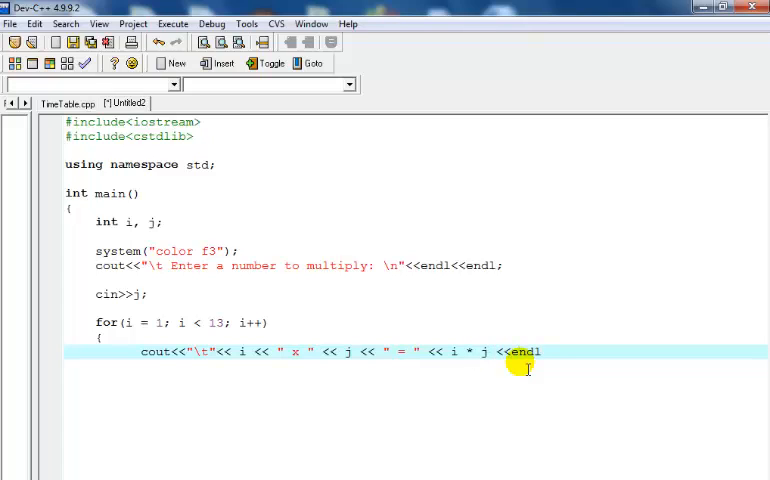
text(<<endl)
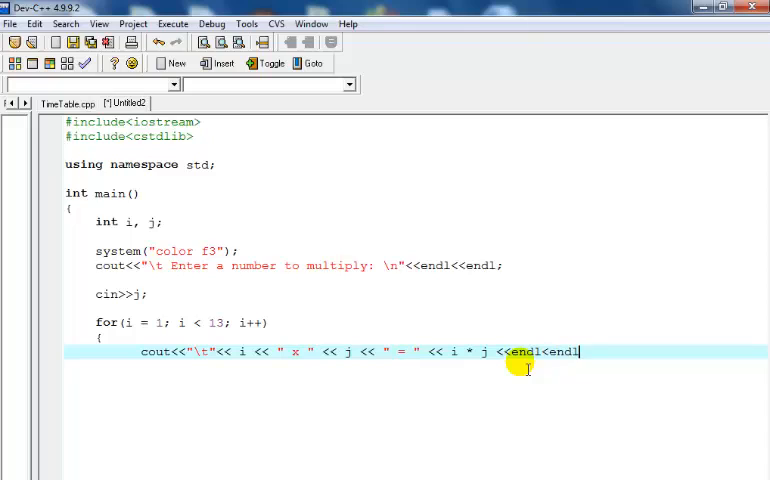
text(;)
text(})
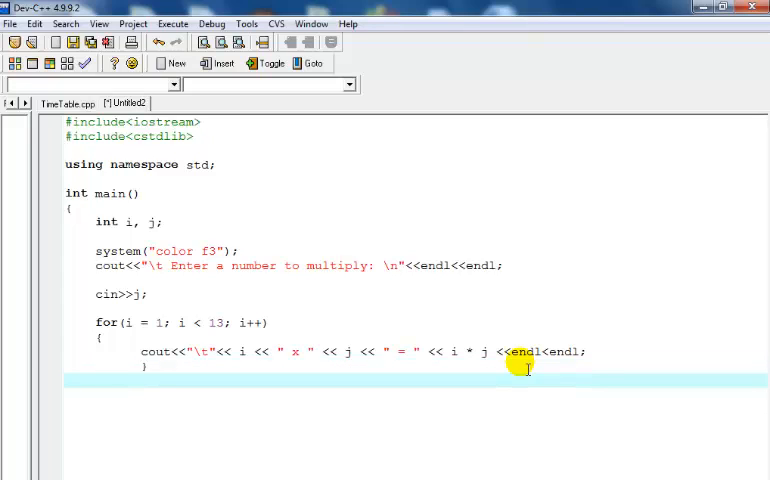
Step: End main with system("pause"); and return 0;, completing the source
text(system()
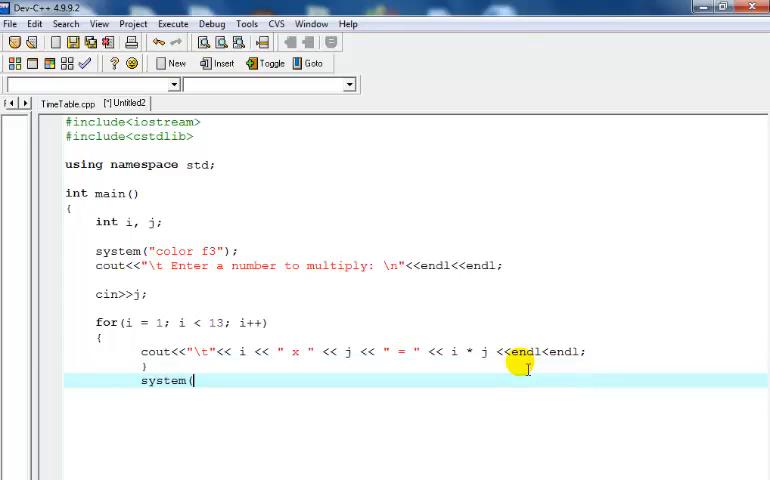
text("p)
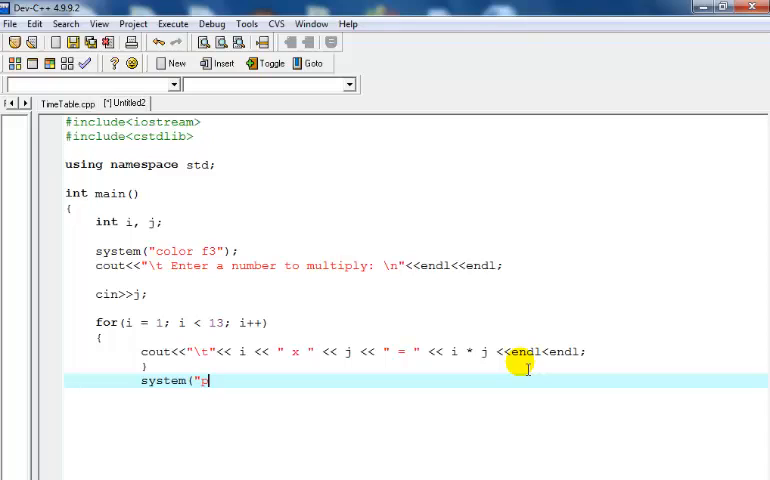
text(ause)
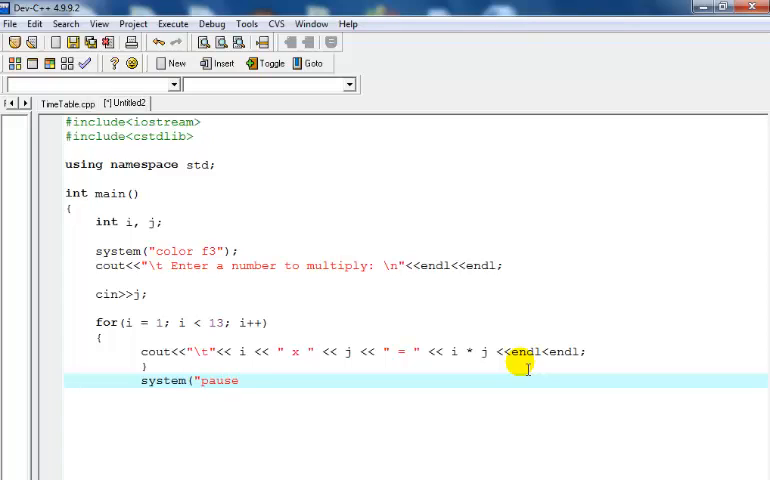
text(");)
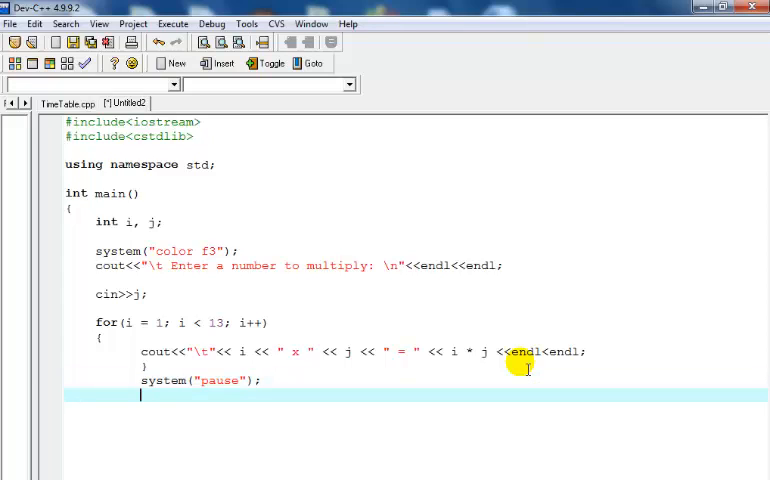
text(re)
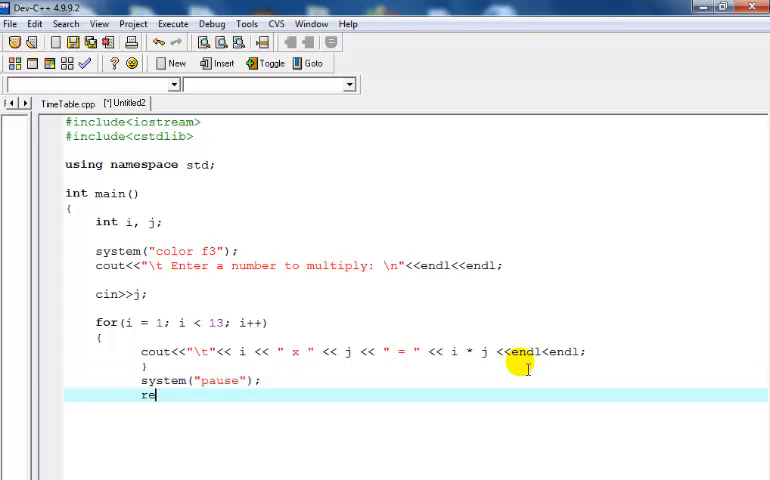
text(turn 0;)
text(})
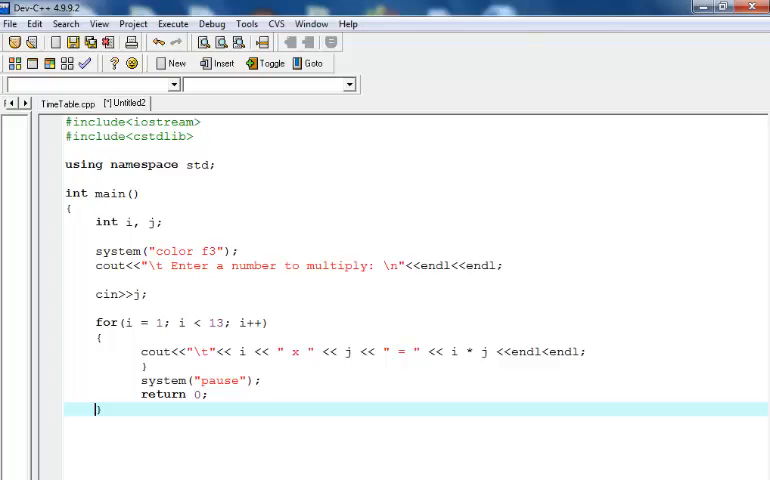
click(10, 24)
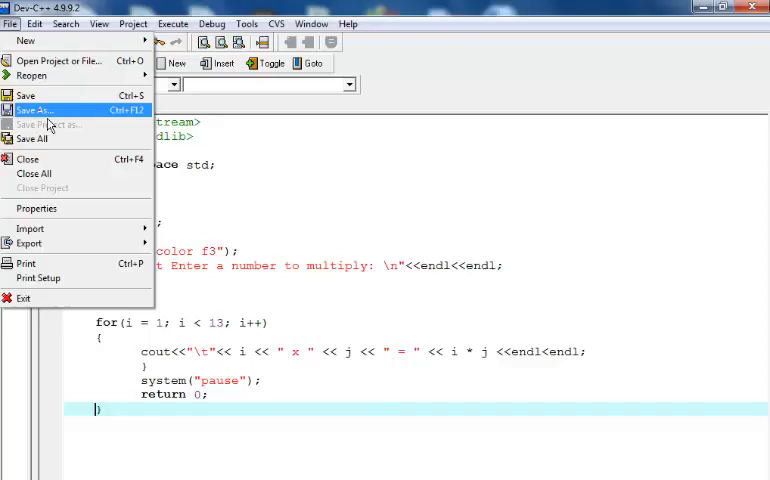
Step: Save the file as Multiply_TimeTable in the Second_Code folder
click(36, 110)
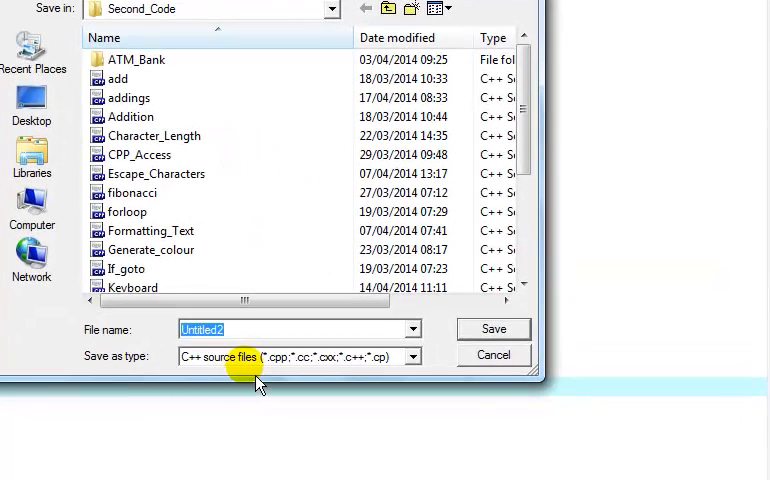
text(Mult)
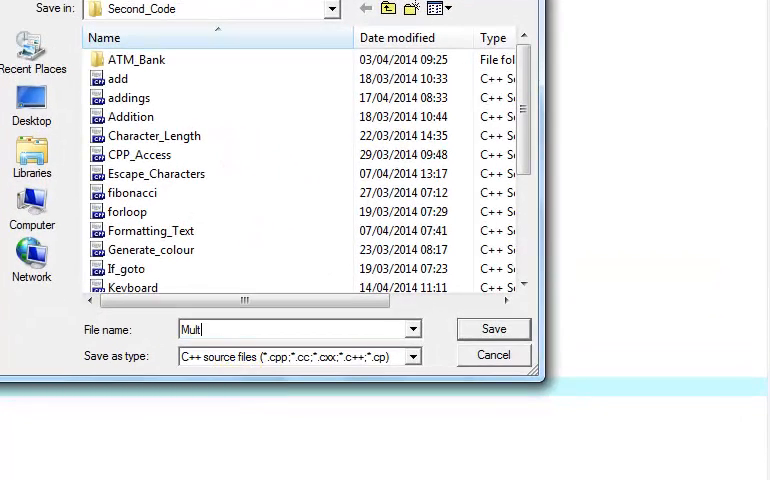
text(iply)
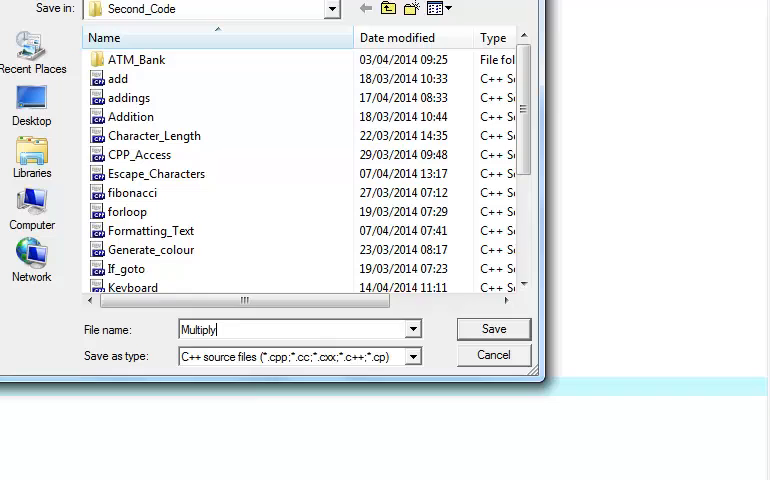
text(_TimeTable)
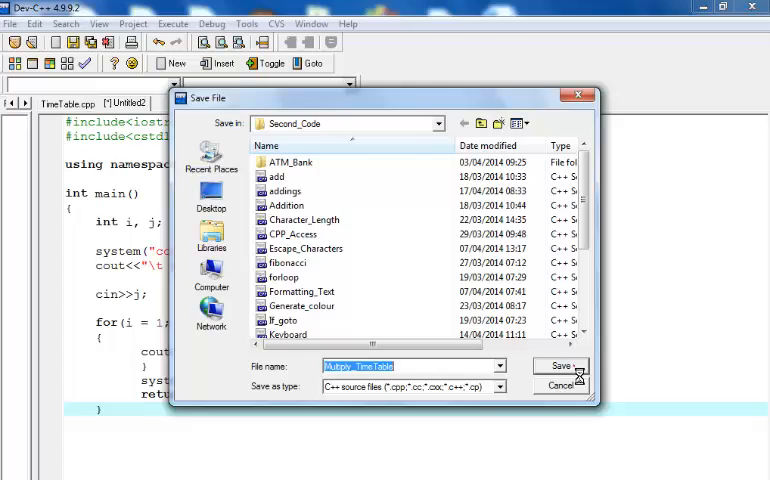
click(560, 364)
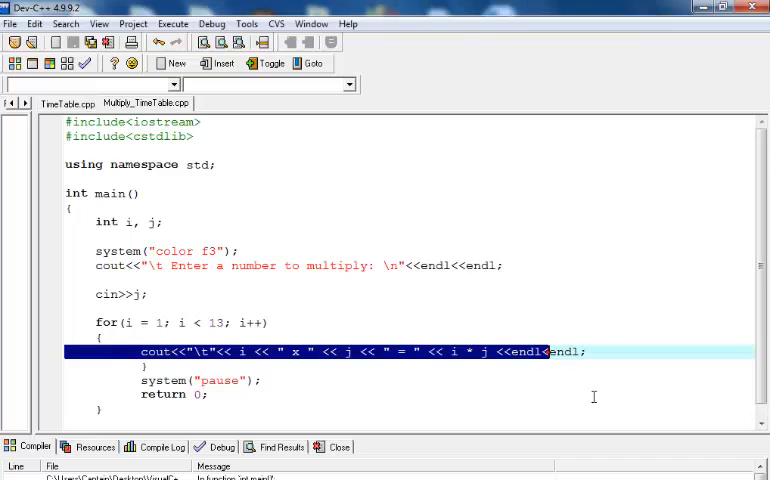
mouse_move(564, 364)
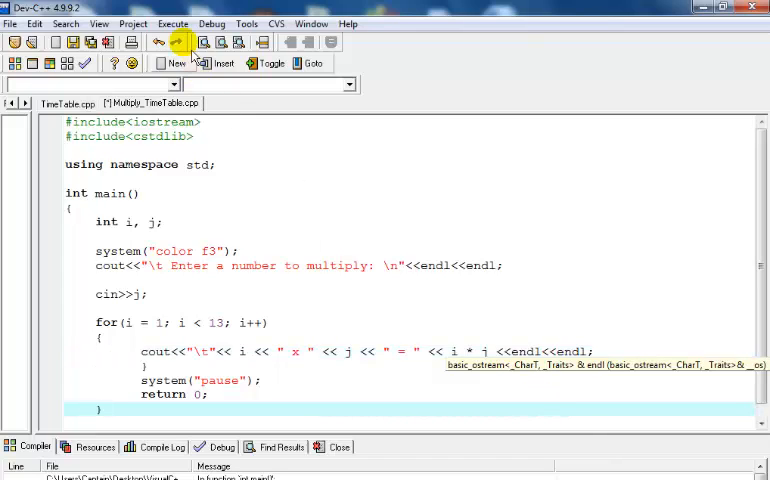
Step: Compile and run the program via Execute > Compile & Run
click(172, 24)
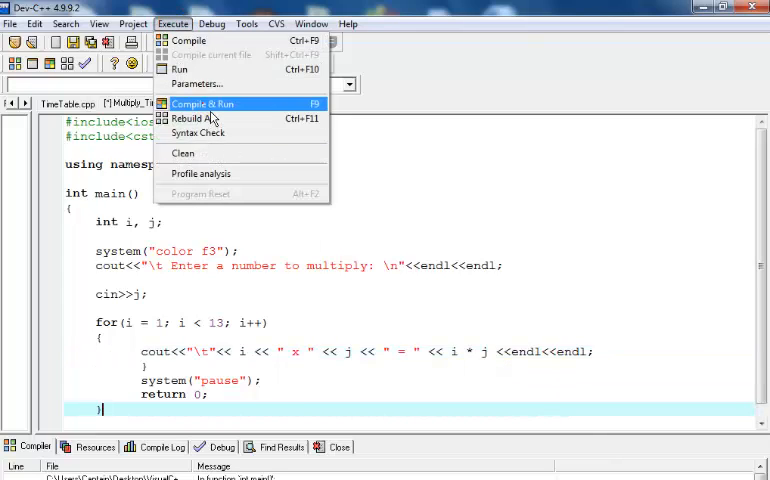
click(202, 104)
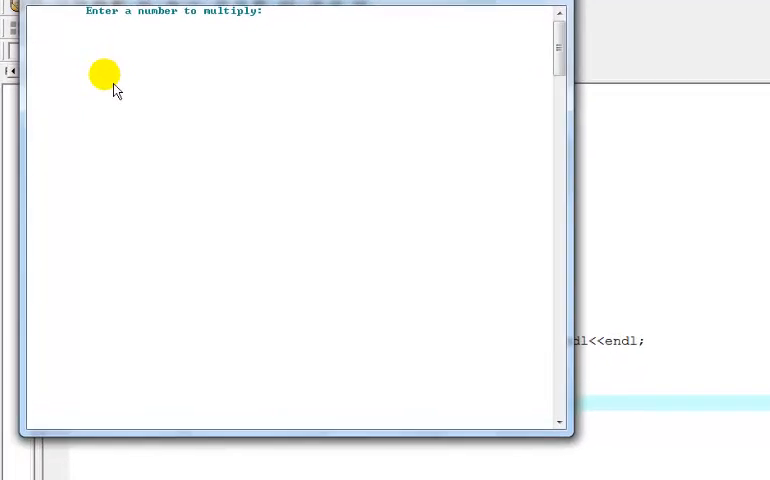
Step: Submit 8 to print its times table up to 96, then rerun and enter 4
key(Return)
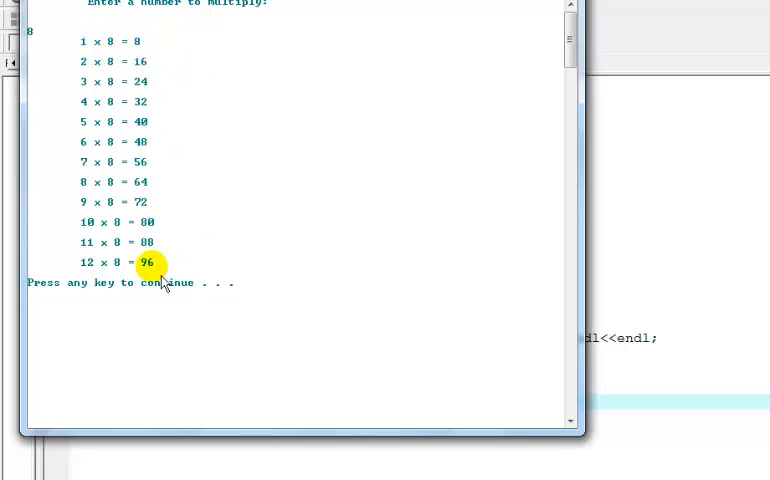
mouse_move(338, 338)
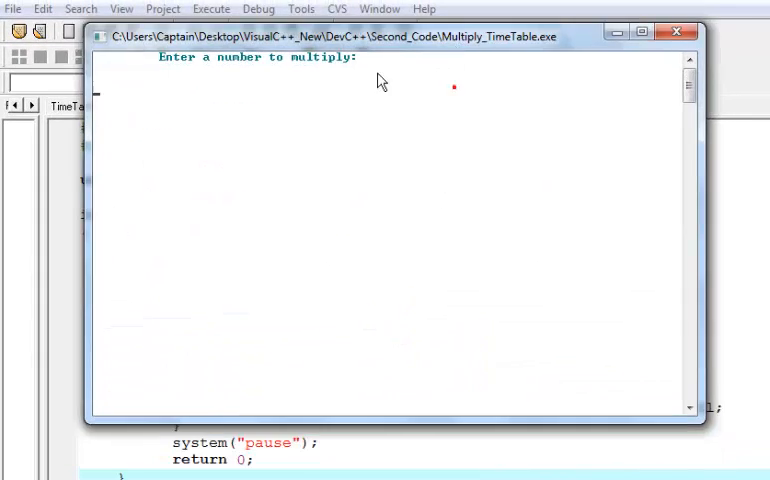
text(4)
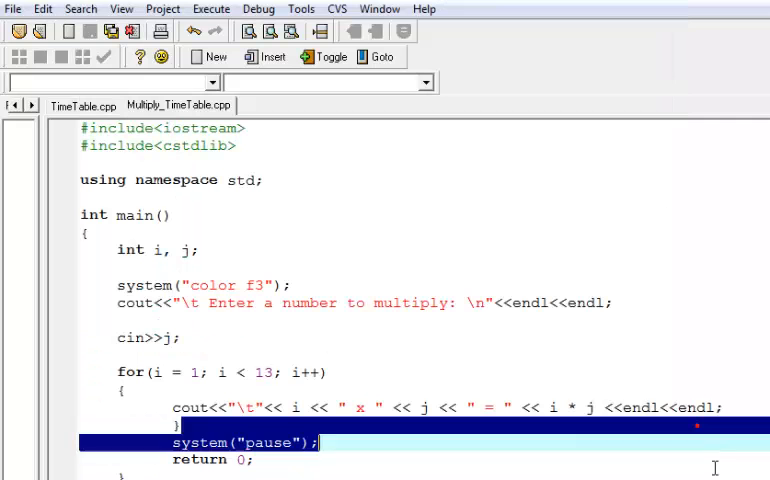
Step: Show the 4 times table up to 12 x 4 = 48, then return to the editor
click(210, 8)
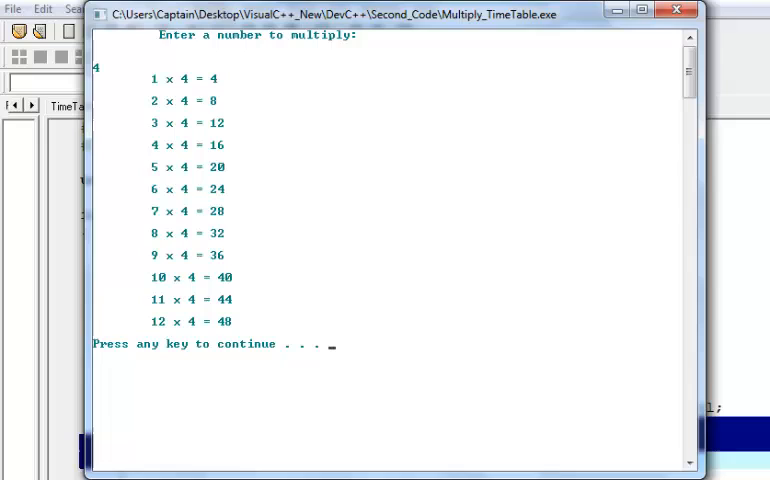
mouse_move(678, 12)
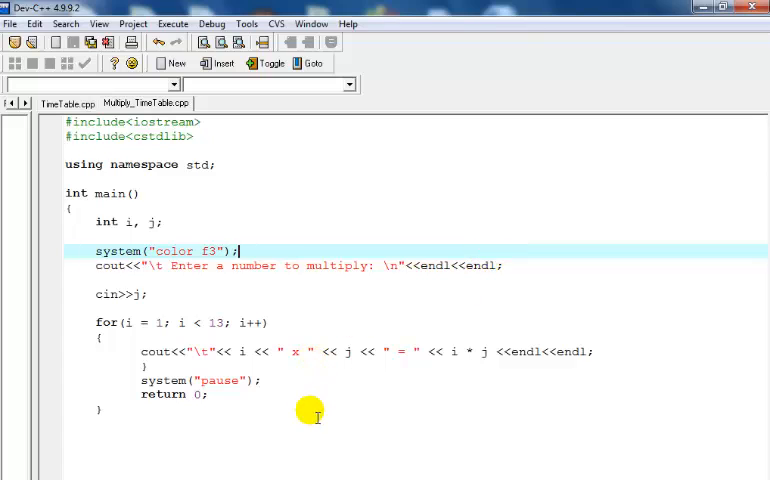
mouse_move(272, 396)
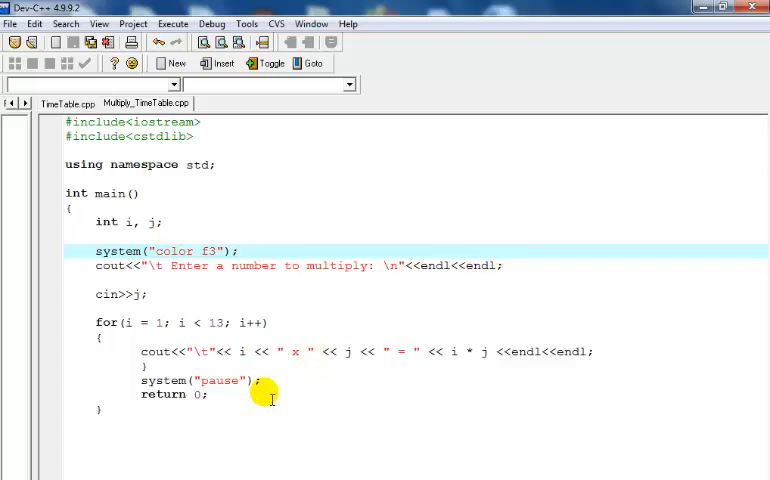